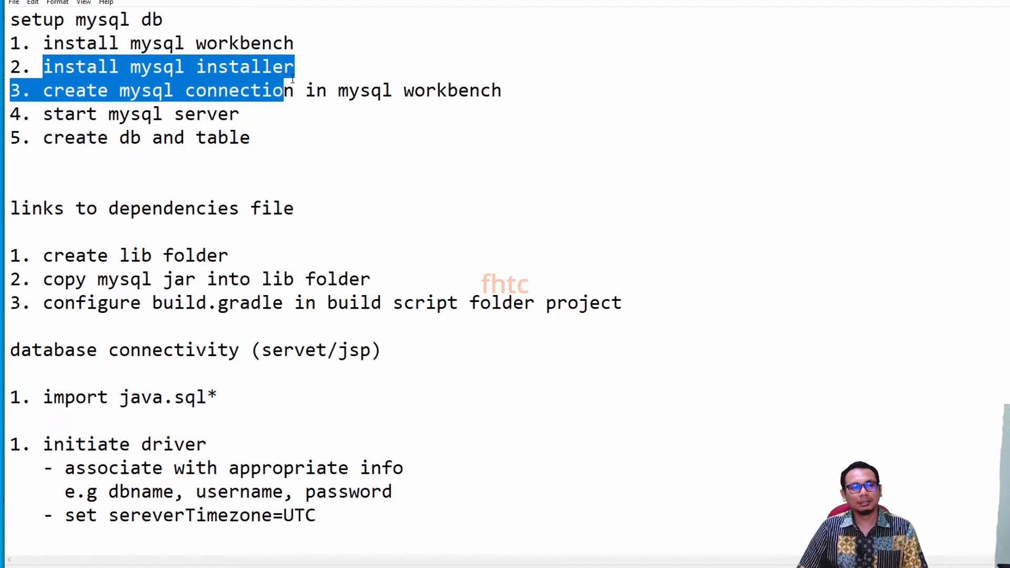
Open the MySQL Workbench download page, then begin searching for the MySQL Installer
{"action": "left_click", "coordinate": [324, 68]}
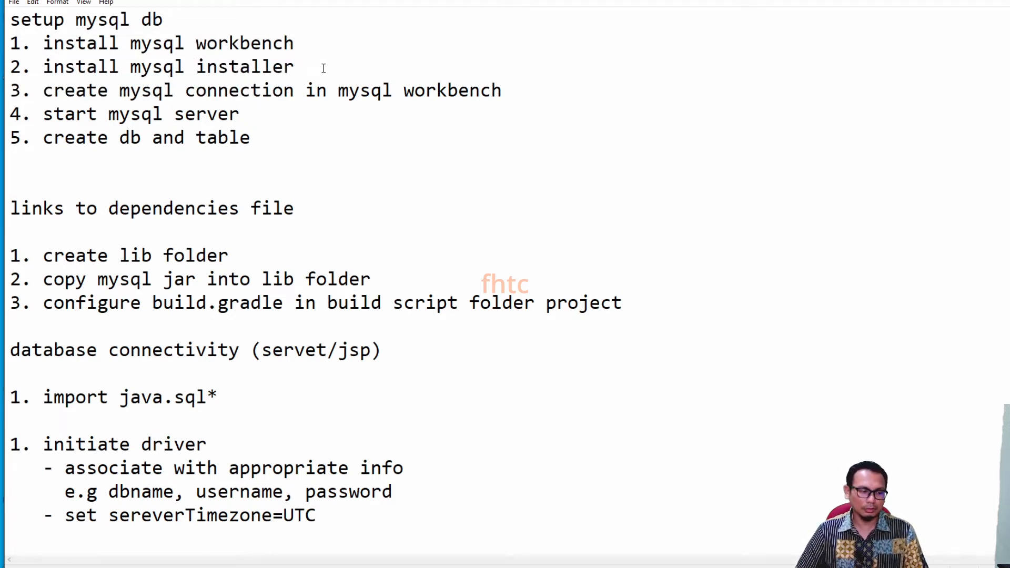
{"action": "left_click", "coordinate": [295, 67]}
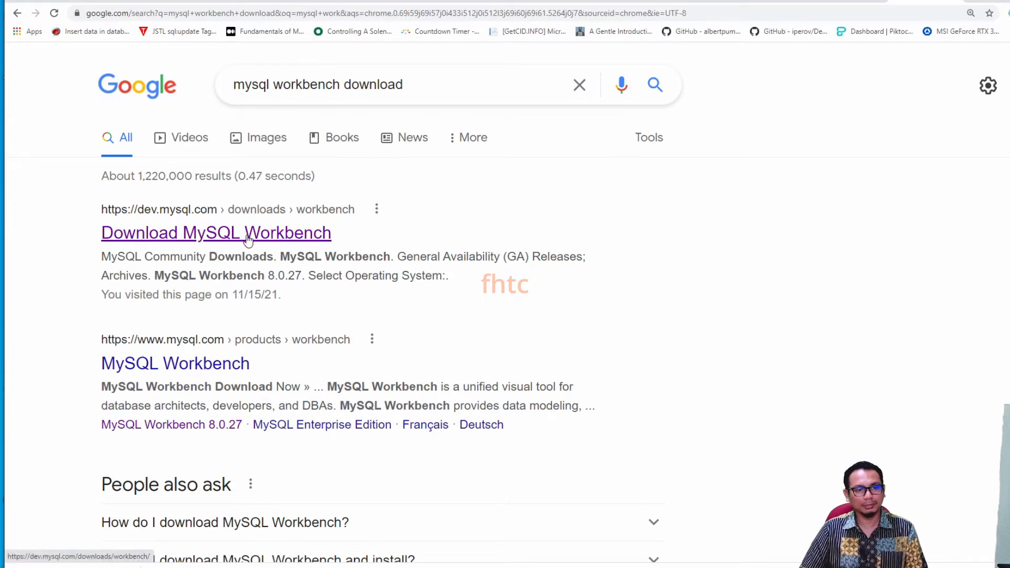
{"action": "left_click", "coordinate": [216, 233]}
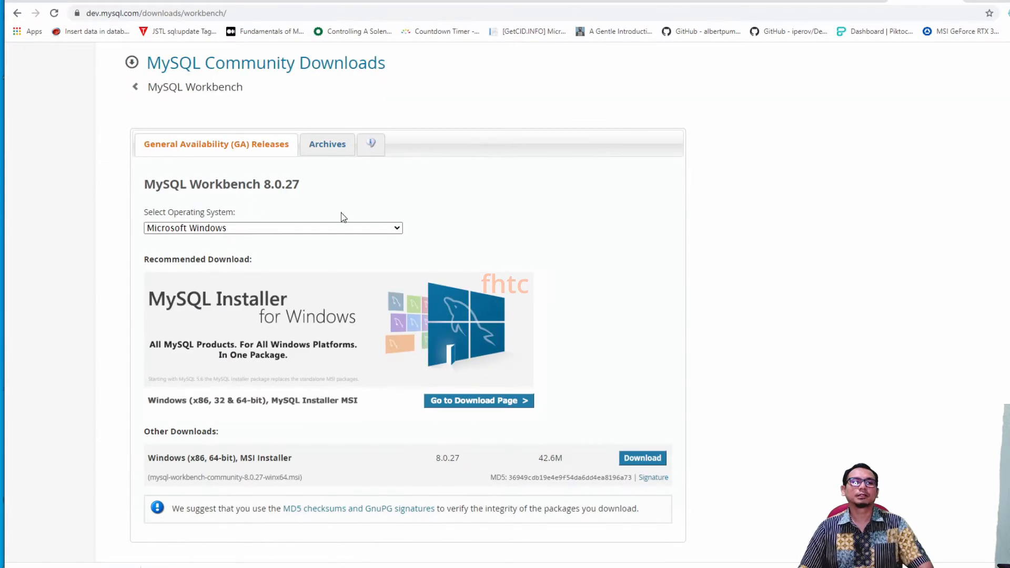
{"action": "scroll", "scroll_direction": "down", "scroll_amount": 3}
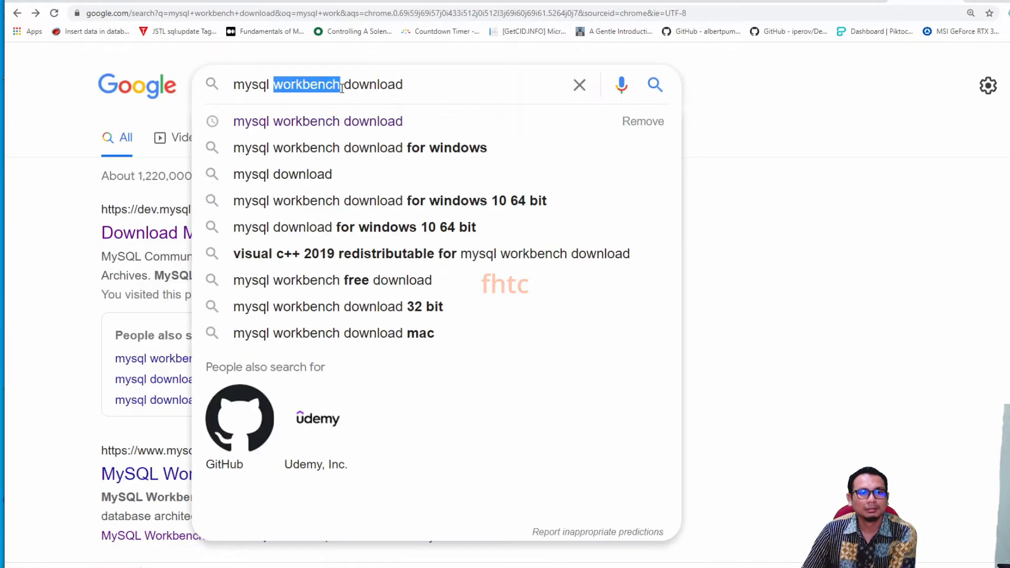
{"action": "type", "text": "instal"}
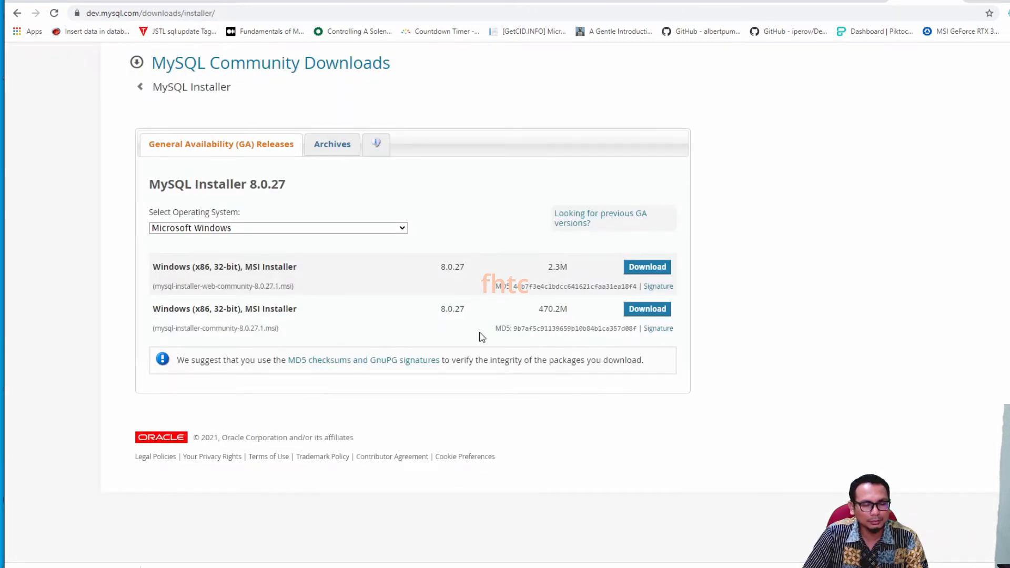
{"action": "mouse_move", "coordinate": [400, 301]}
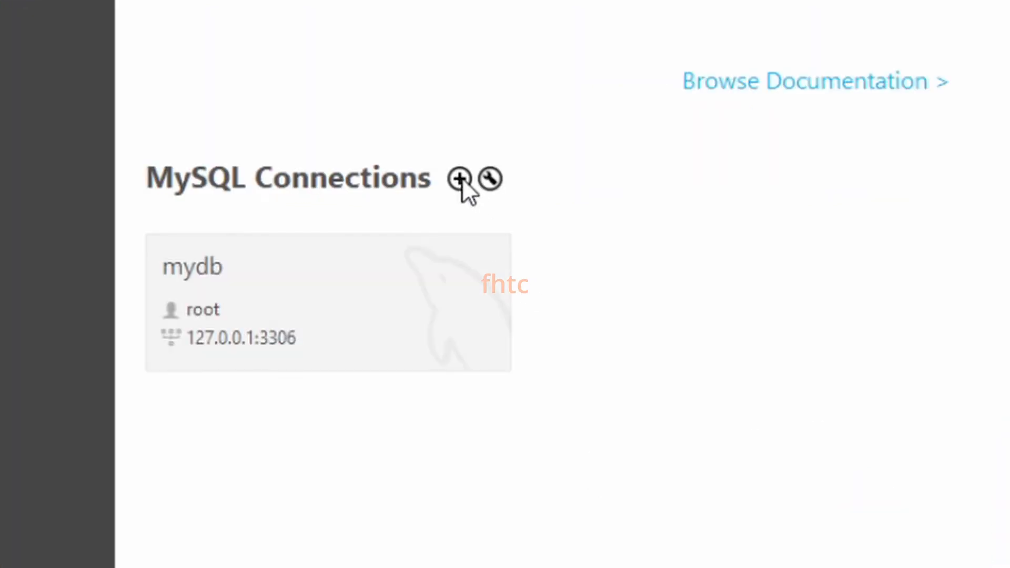
Start a new MySQL connection and name it 'mydatabase'
{"action": "left_click", "coordinate": [458, 179]}
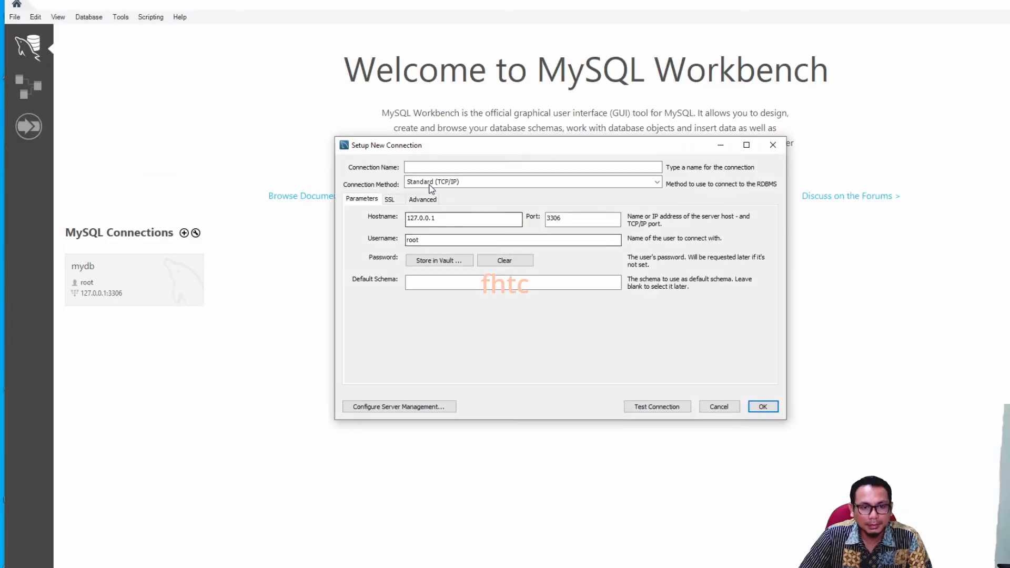
{"action": "left_click", "coordinate": [531, 167]}
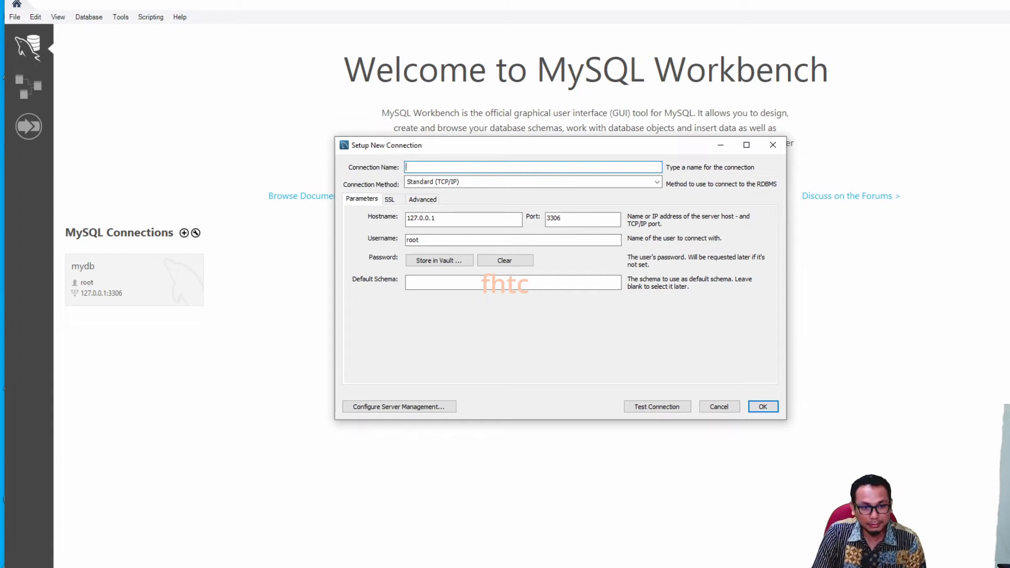
{"action": "type", "text": "myda"}
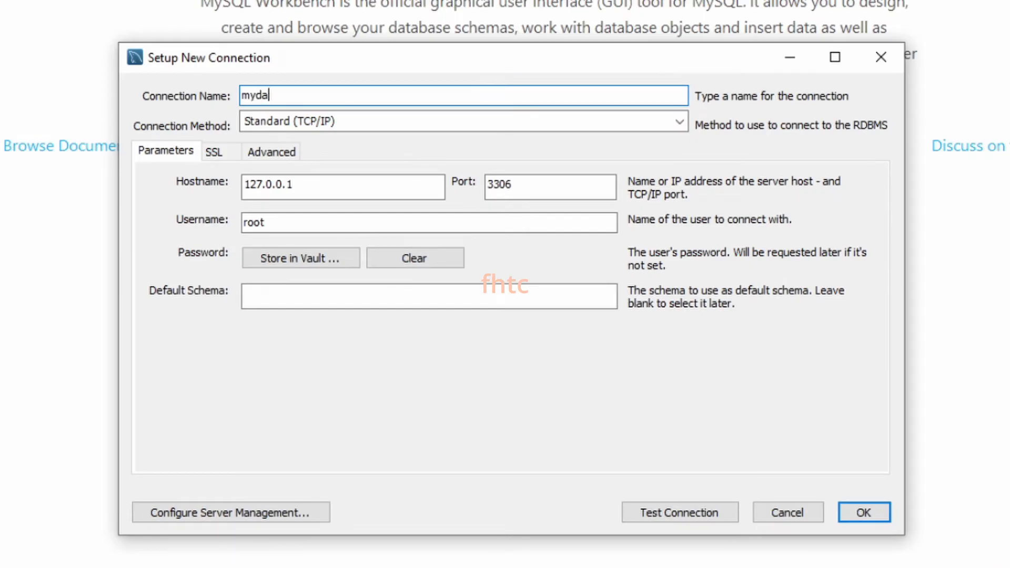
{"action": "type", "text": "tabase"}
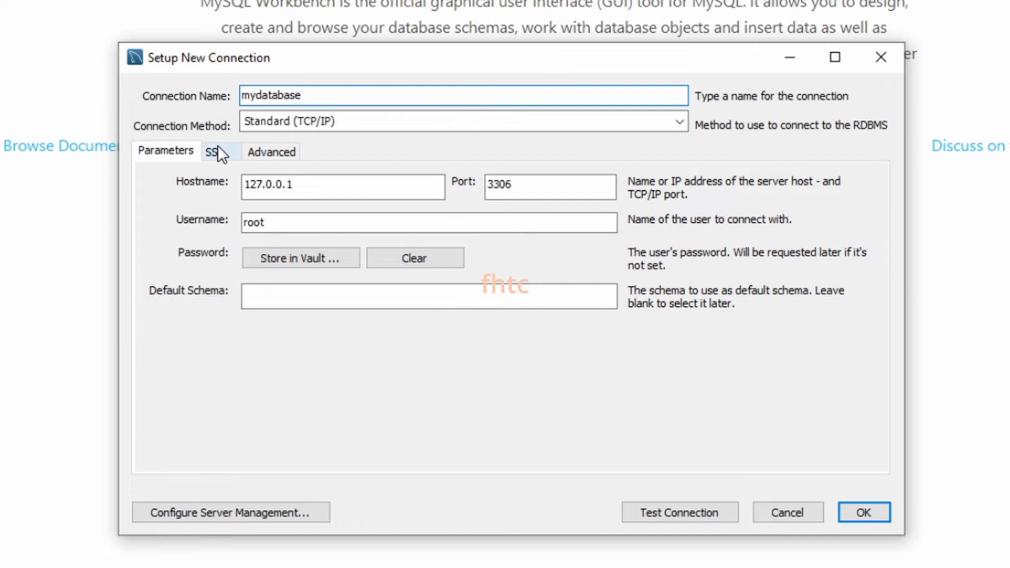
{"action": "left_click", "coordinate": [213, 152]}
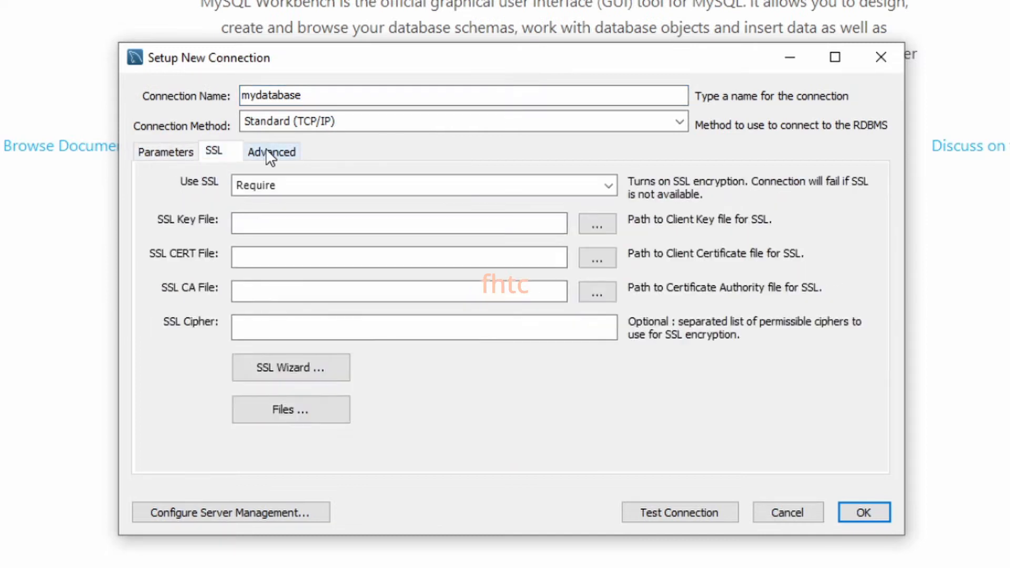
{"action": "left_click", "coordinate": [166, 151]}
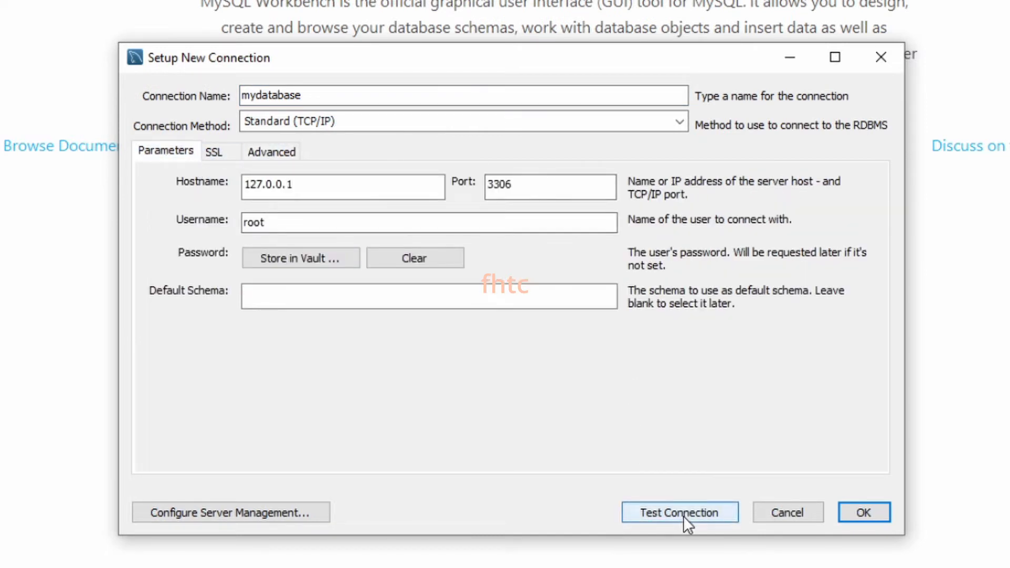
Test the mydatabase connection with the root password, then save it
{"action": "left_click", "coordinate": [679, 512]}
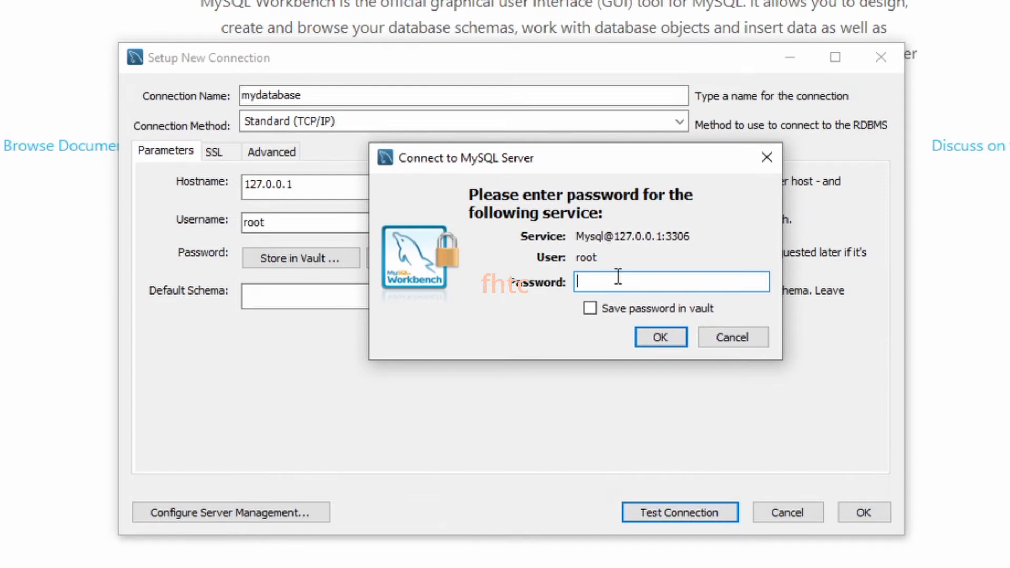
{"action": "type", "text": "***"}
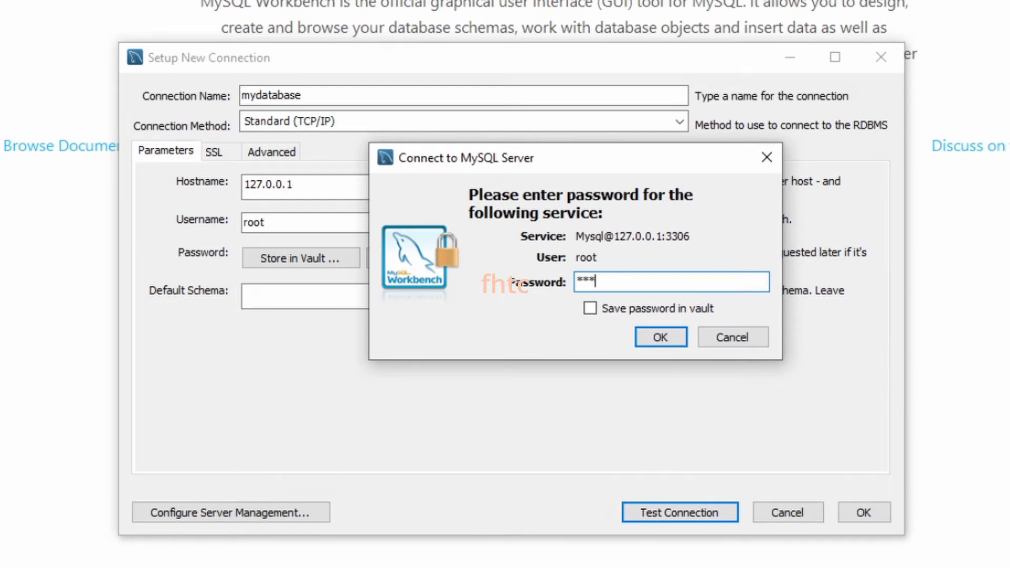
{"action": "type", "text": "*"}
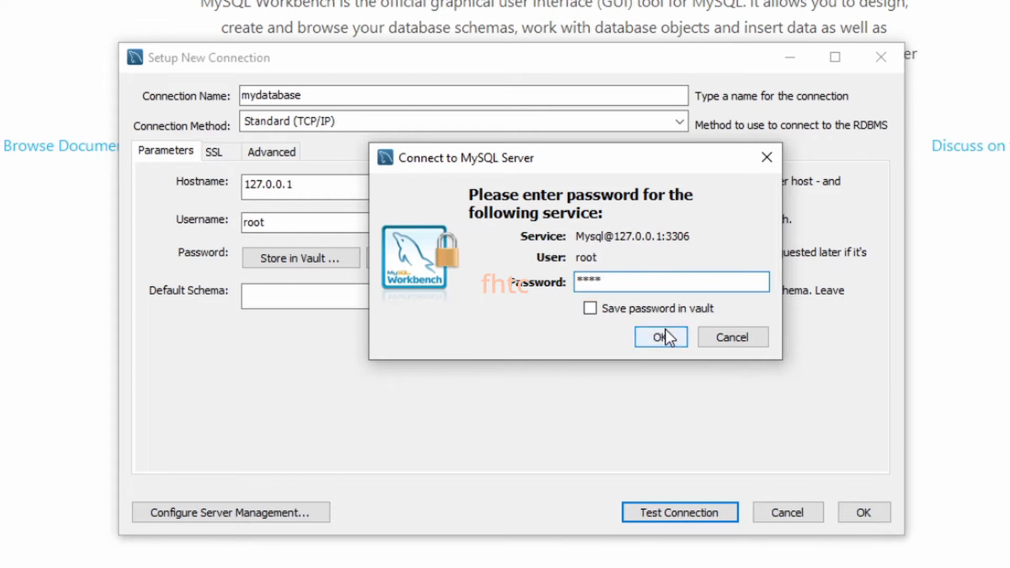
{"action": "left_click", "coordinate": [657, 337]}
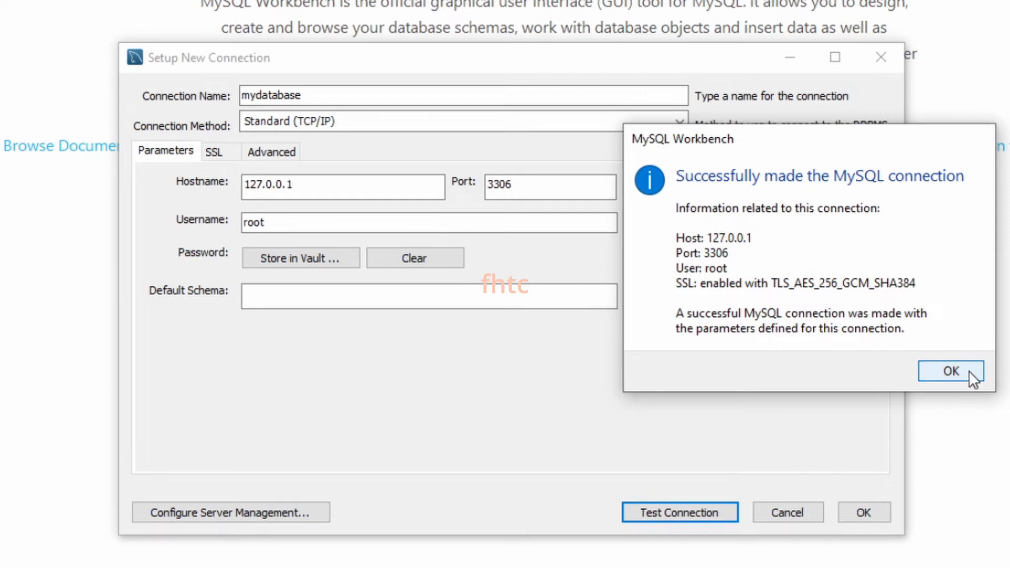
{"action": "left_click", "coordinate": [951, 371]}
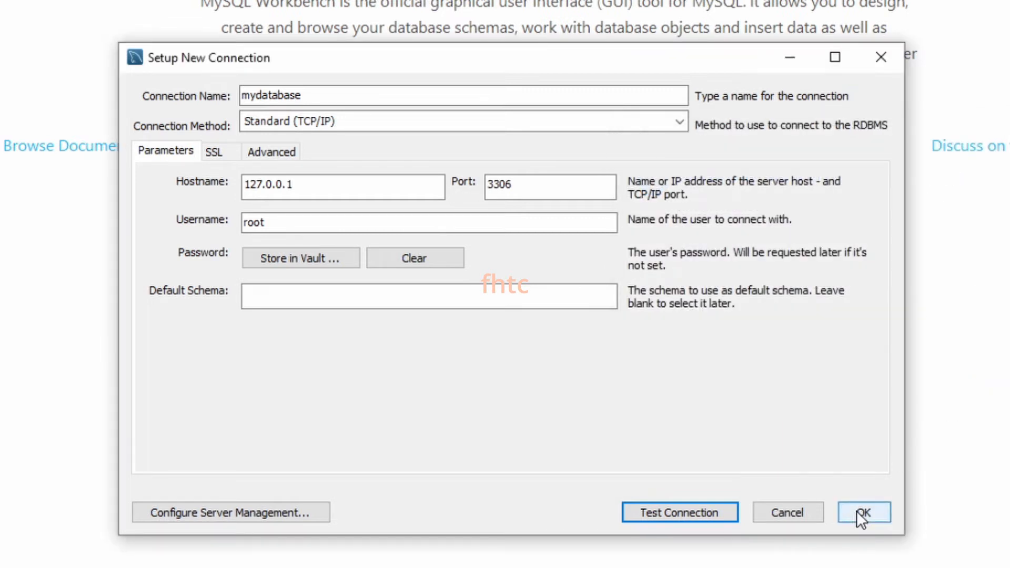
{"action": "left_click", "coordinate": [680, 512]}
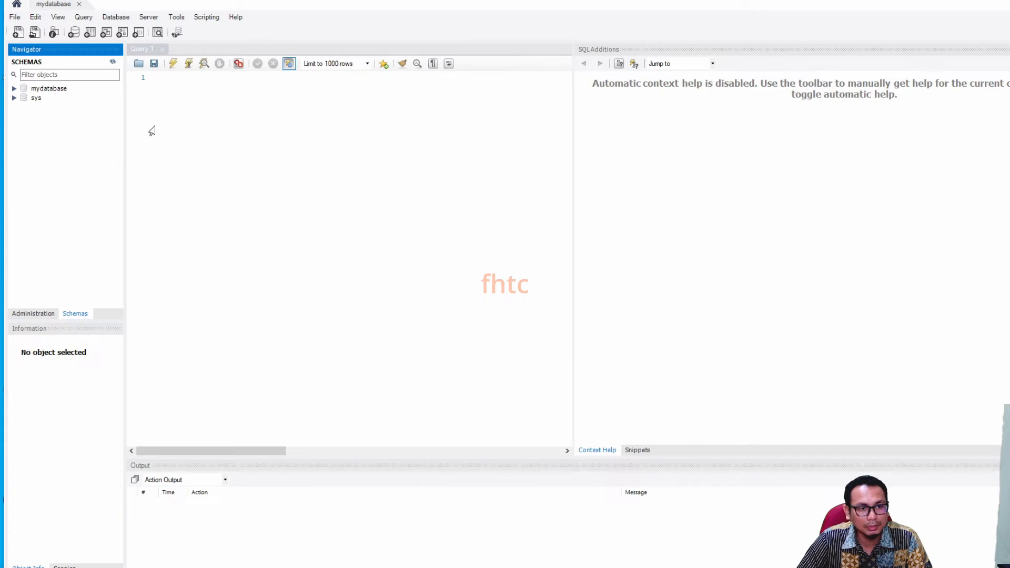
{"action": "mouse_move", "coordinate": [289, 305]}
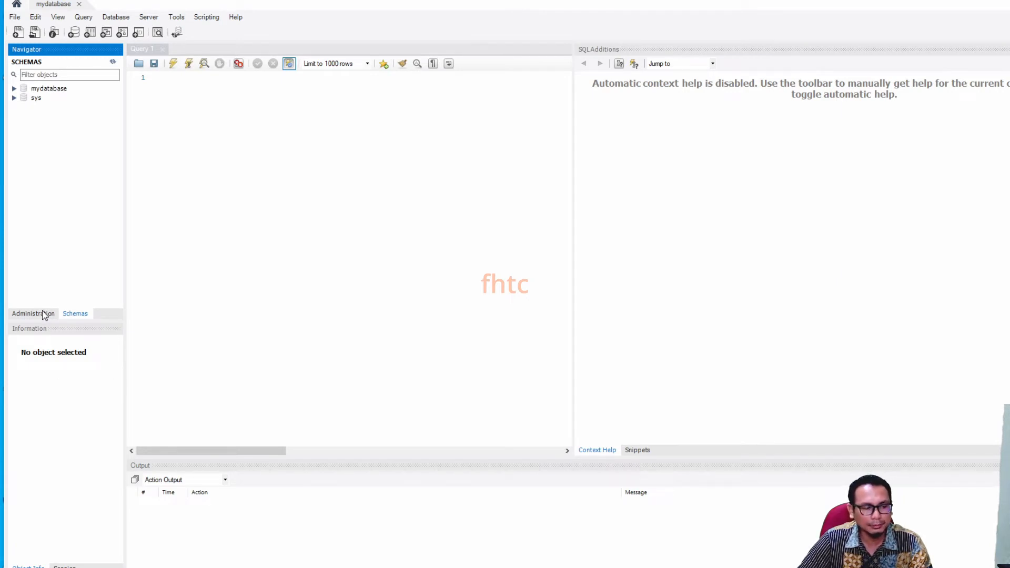
Check the local server's running status on the Administration Startup / Shutdown page
{"action": "left_click", "coordinate": [33, 314]}
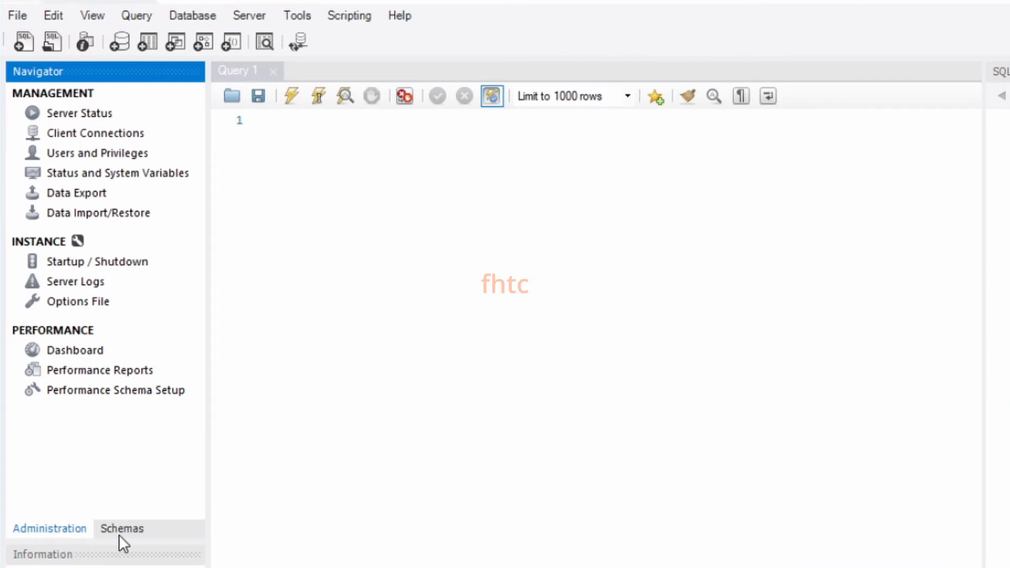
{"action": "left_click", "coordinate": [122, 529]}
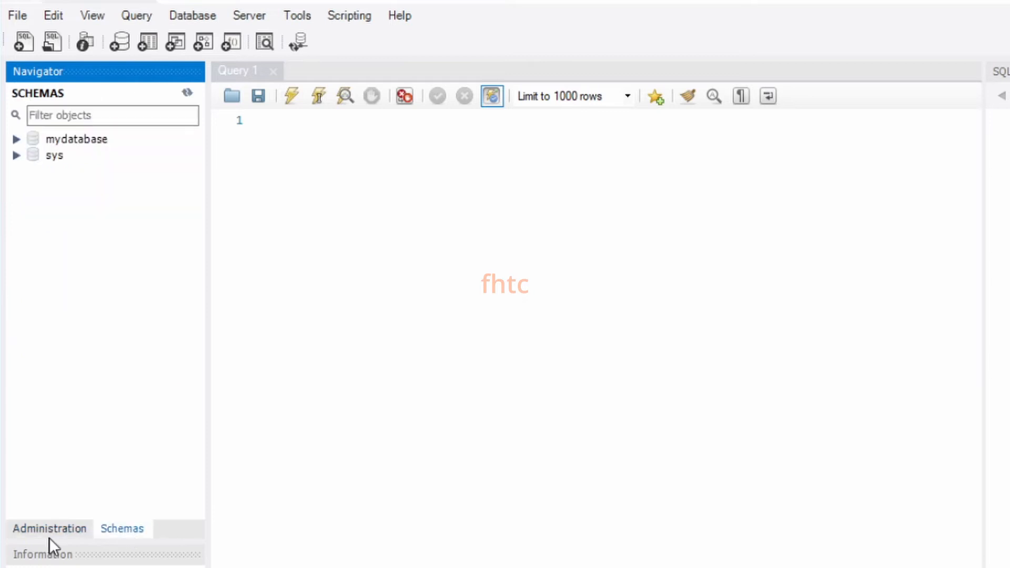
{"action": "left_click", "coordinate": [49, 528]}
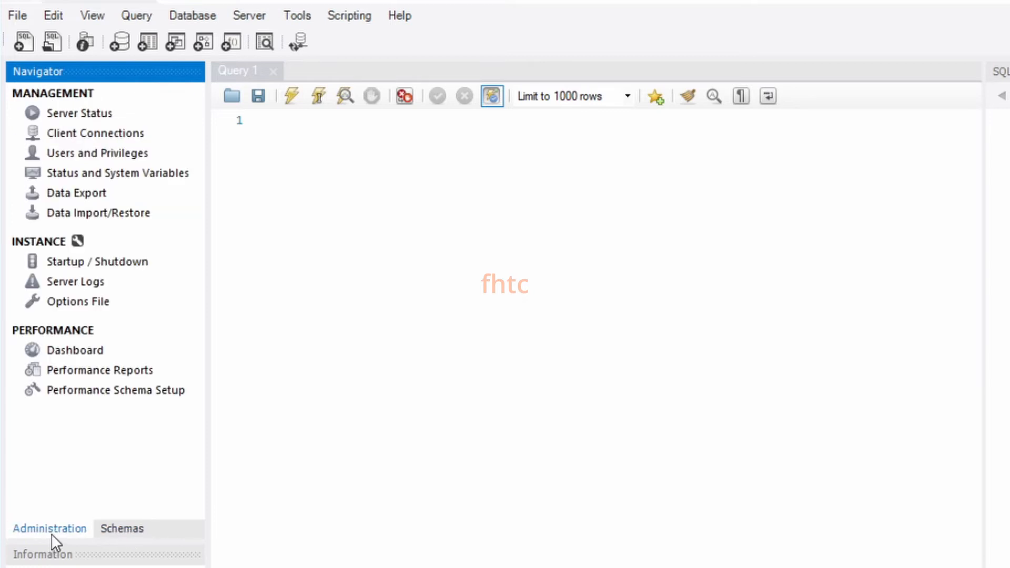
{"action": "left_click", "coordinate": [97, 261]}
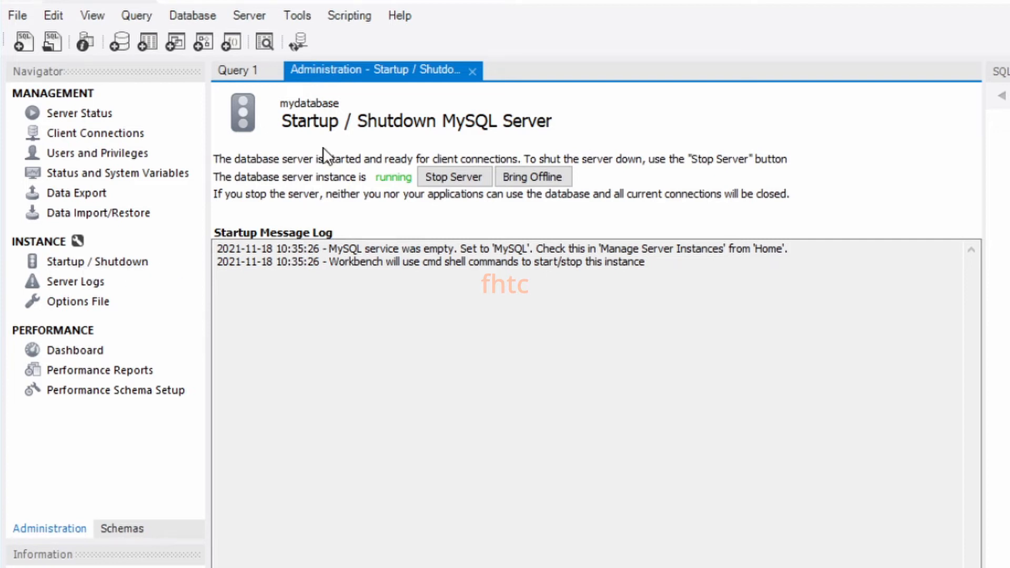
{"action": "mouse_move", "coordinate": [293, 129]}
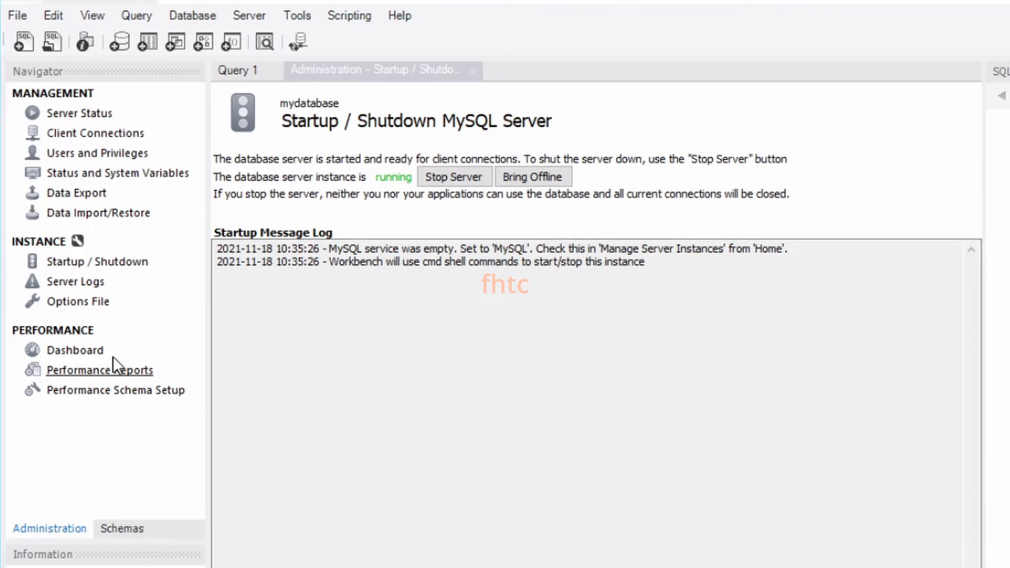
{"action": "mouse_move", "coordinate": [101, 384]}
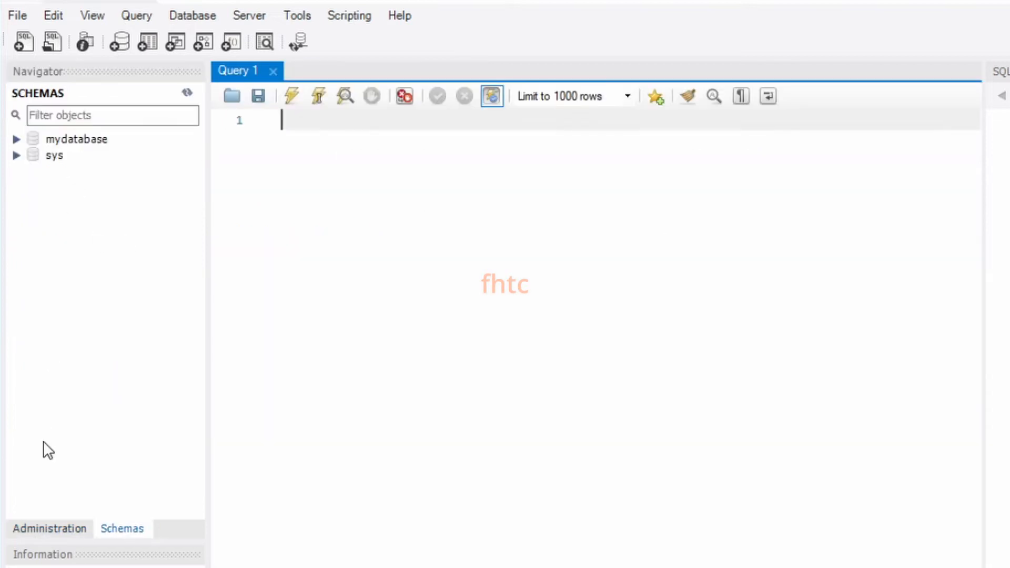
Revisit the Startup / Shutdown status page, then return to the Schemas list
{"action": "left_click", "coordinate": [49, 529]}
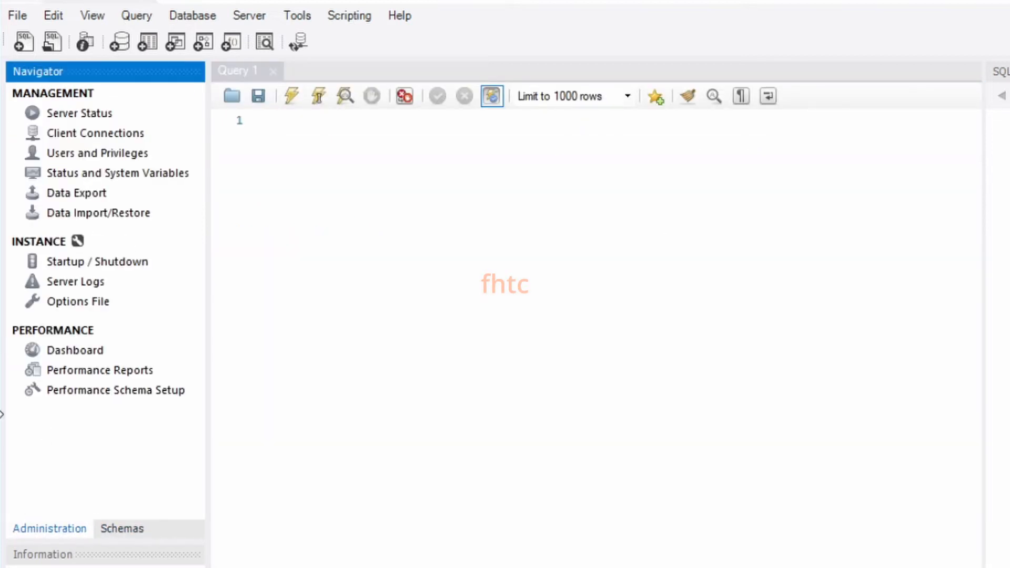
{"action": "left_click", "coordinate": [98, 261]}
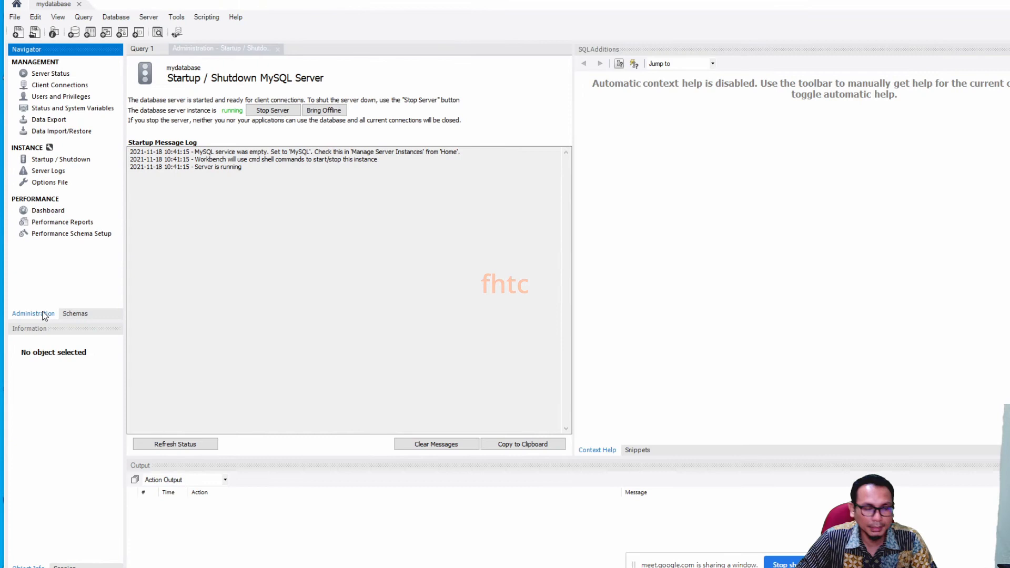
{"action": "left_click", "coordinate": [75, 314]}
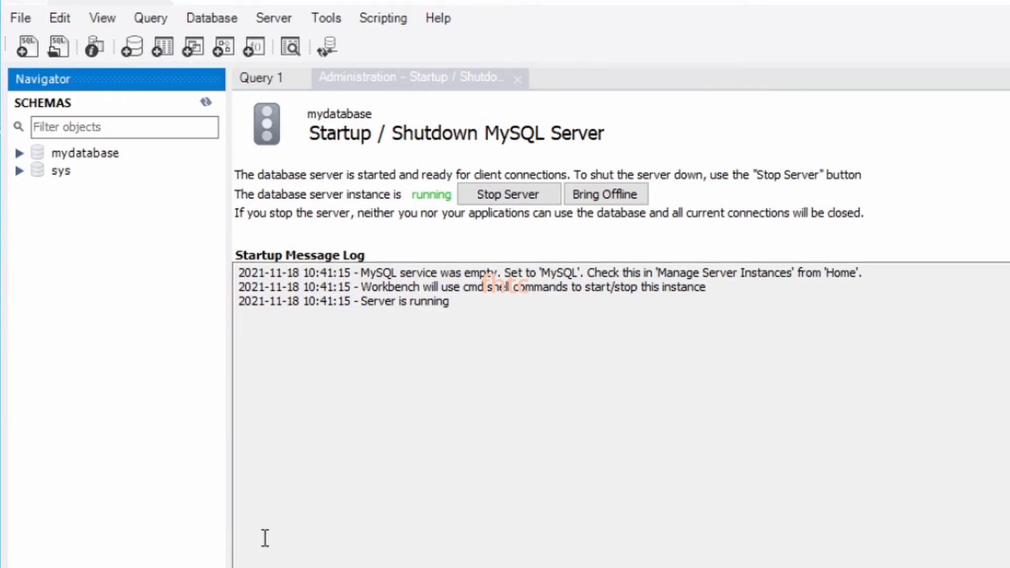
{"action": "mouse_move", "coordinate": [132, 46]}
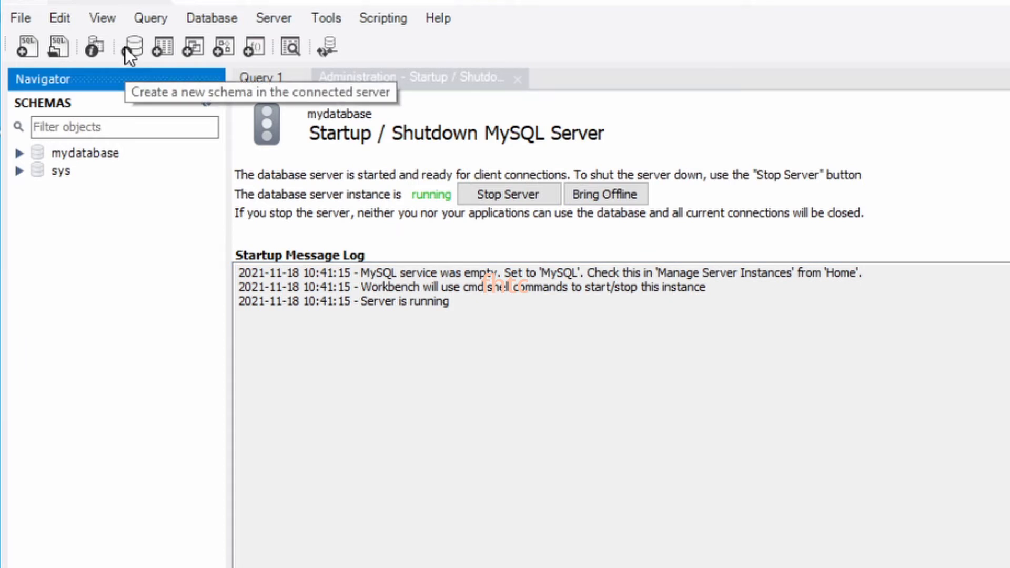
{"action": "mouse_move", "coordinate": [134, 58]}
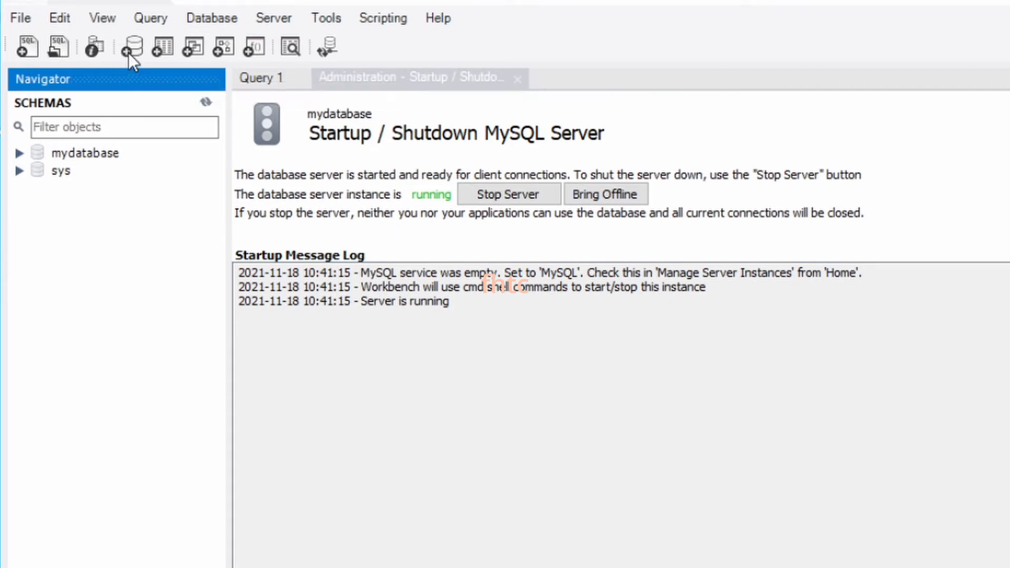
{"action": "mouse_move", "coordinate": [132, 46]}
{"action": "type", "text": "myproject"}
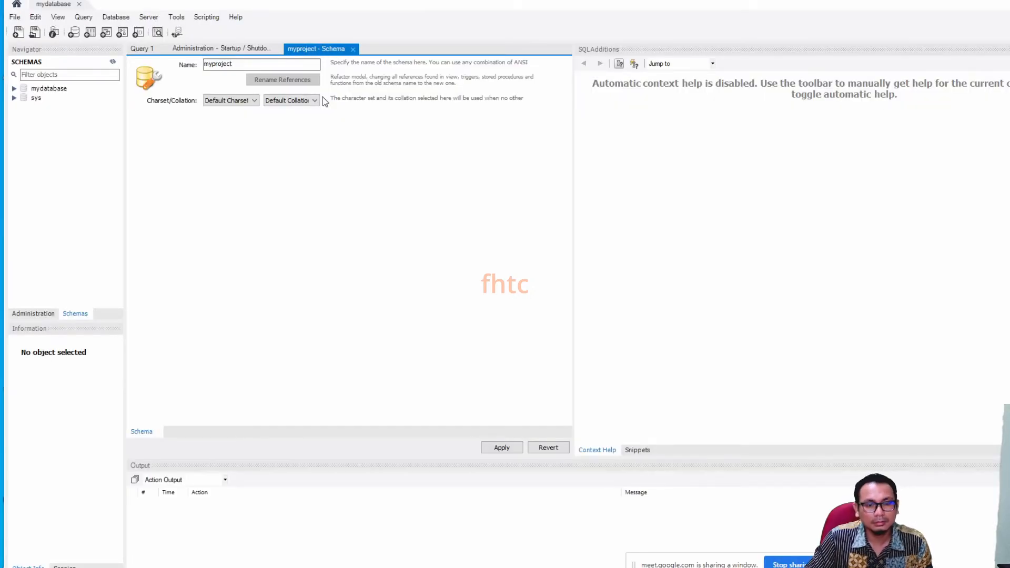
Apply the script creating schema 'myproject' and expand its Tables folder
{"action": "left_click", "coordinate": [501, 447]}
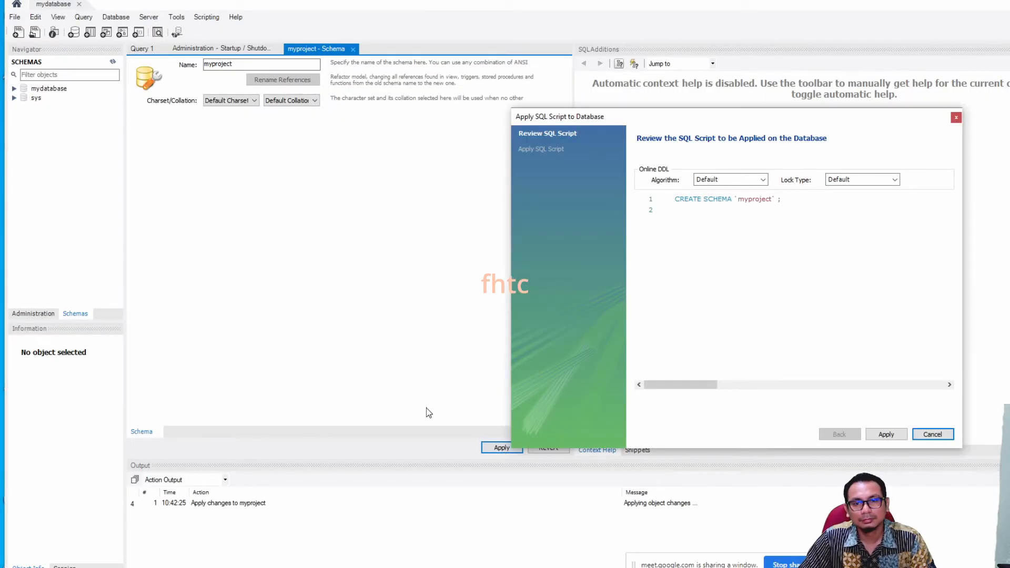
{"action": "left_click", "coordinate": [886, 434]}
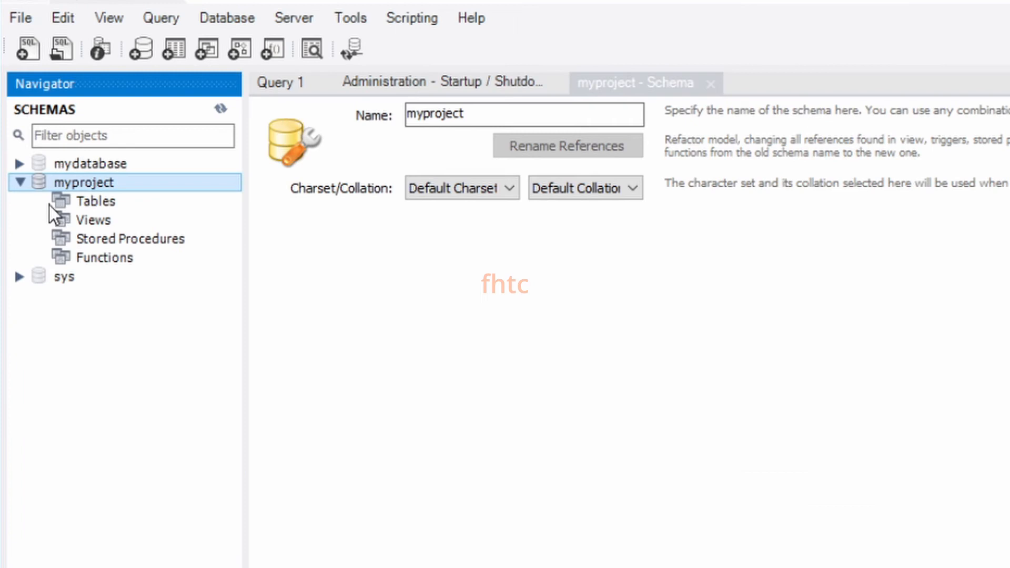
{"action": "left_click", "coordinate": [95, 201]}
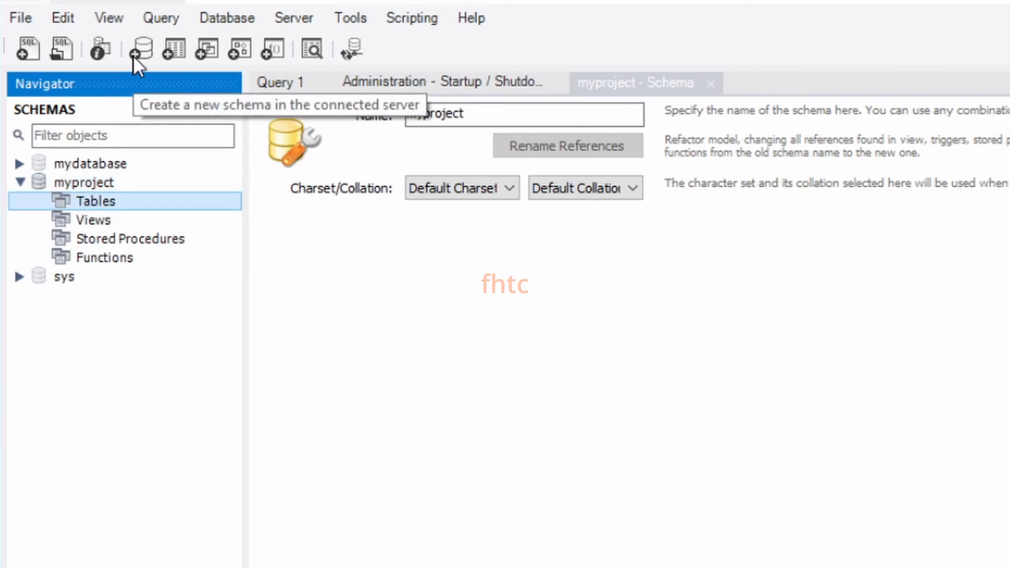
{"action": "mouse_move", "coordinate": [172, 48]}
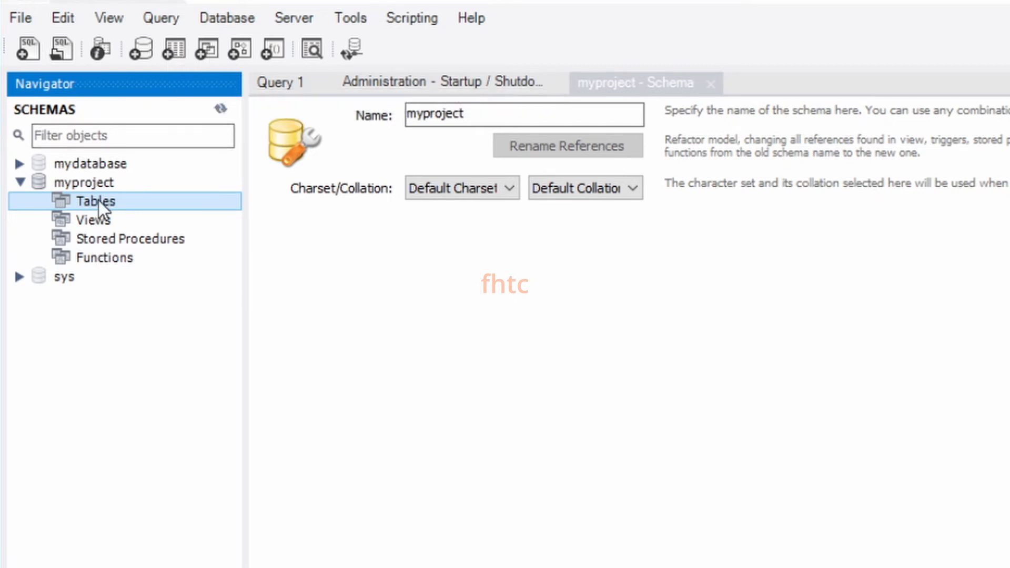
Open the Create Table editor from myproject's Tables context menu
{"action": "right_click", "coordinate": [97, 201]}
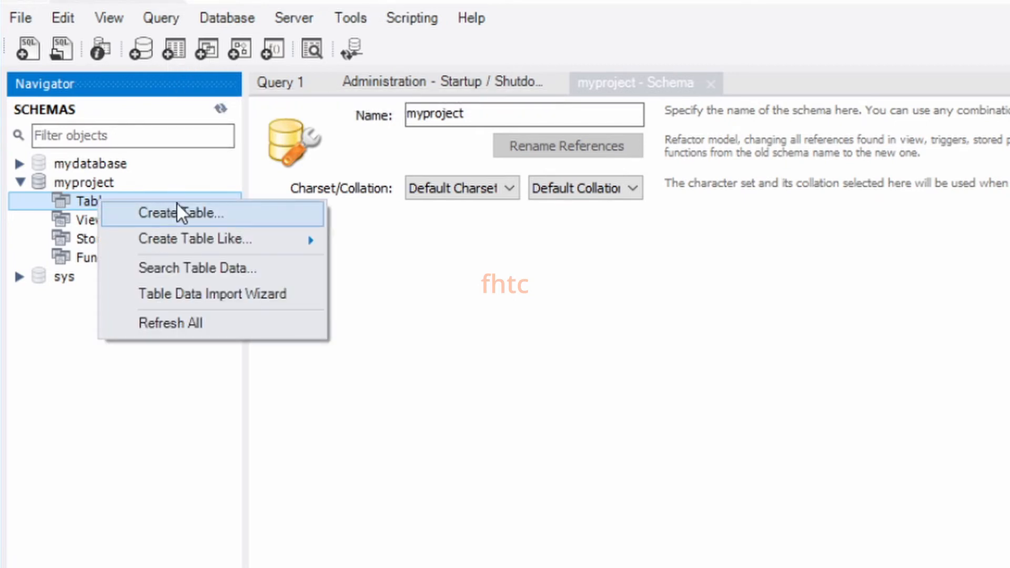
{"action": "left_click", "coordinate": [194, 212]}
{"action": "type", "text": "user"}
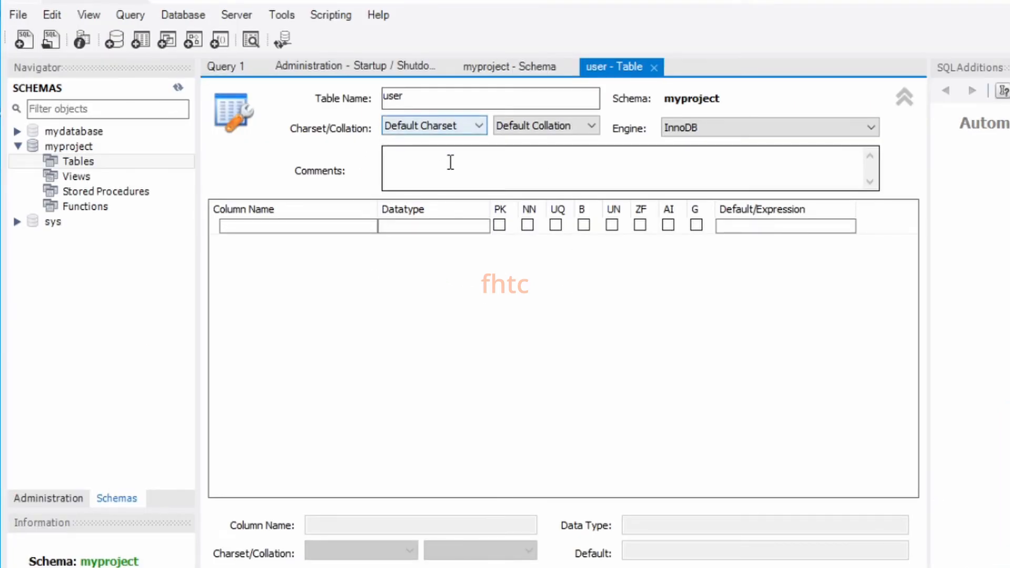
Add the columns iduser, name and age to the user table
{"action": "left_click", "coordinate": [296, 226]}
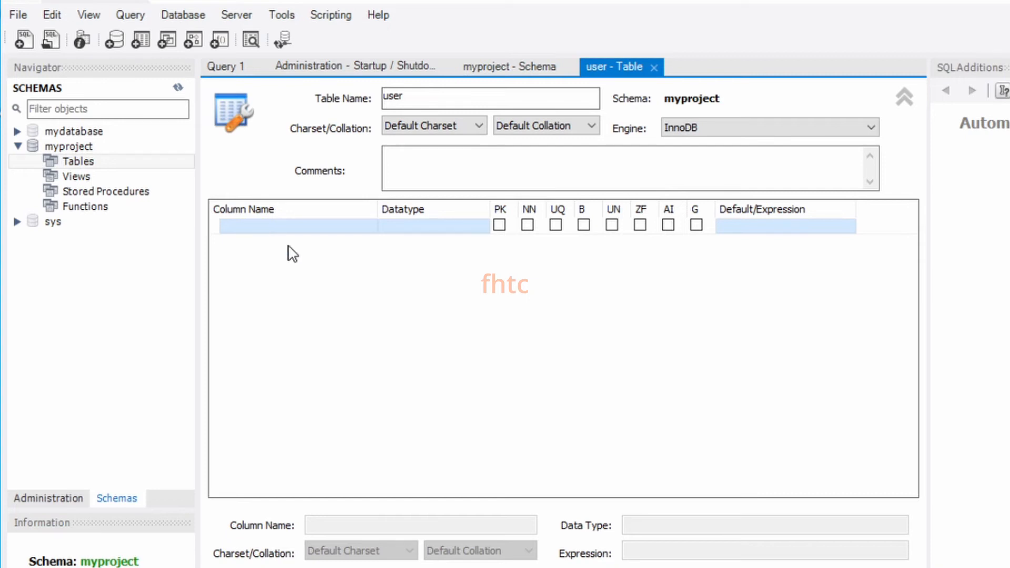
{"action": "type", "text": "iduser"}
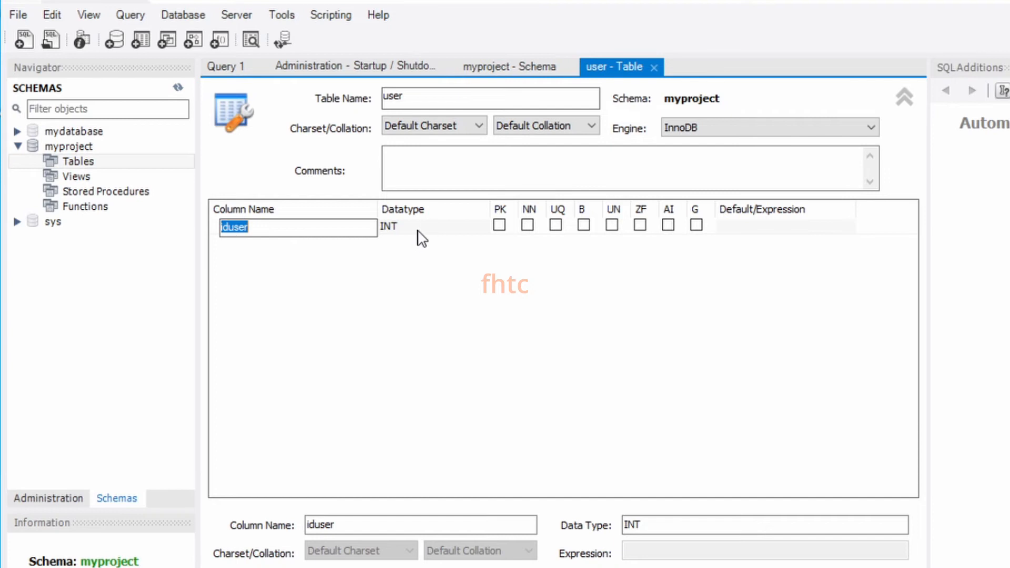
{"action": "left_click", "coordinate": [239, 241]}
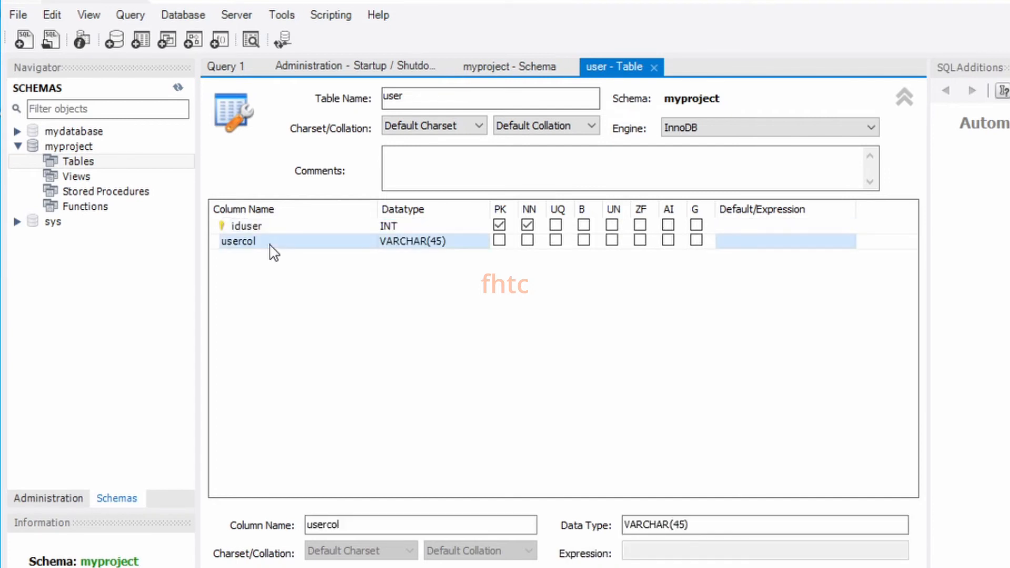
{"action": "type", "text": "name"}
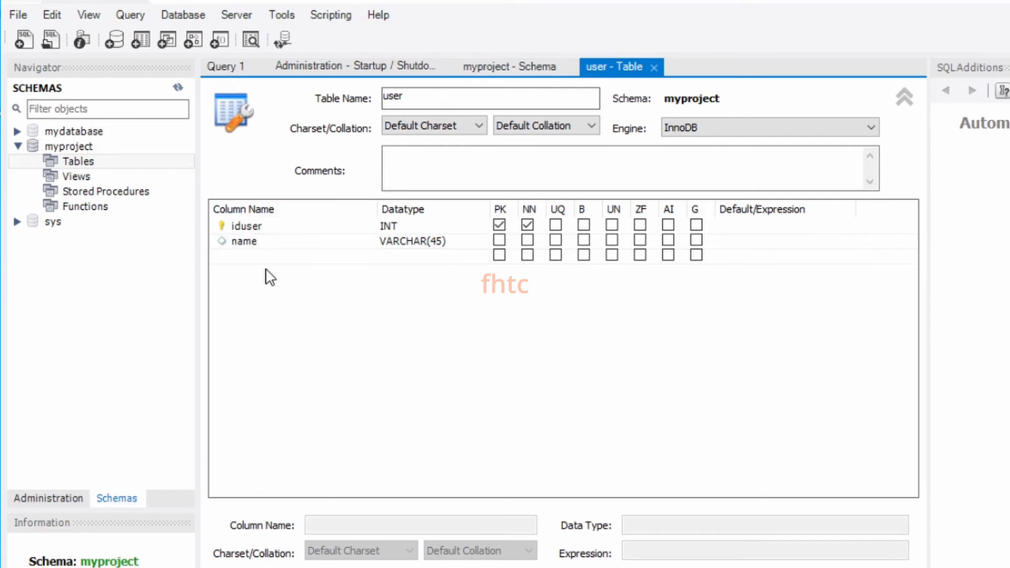
{"action": "type", "text": "usercol"}
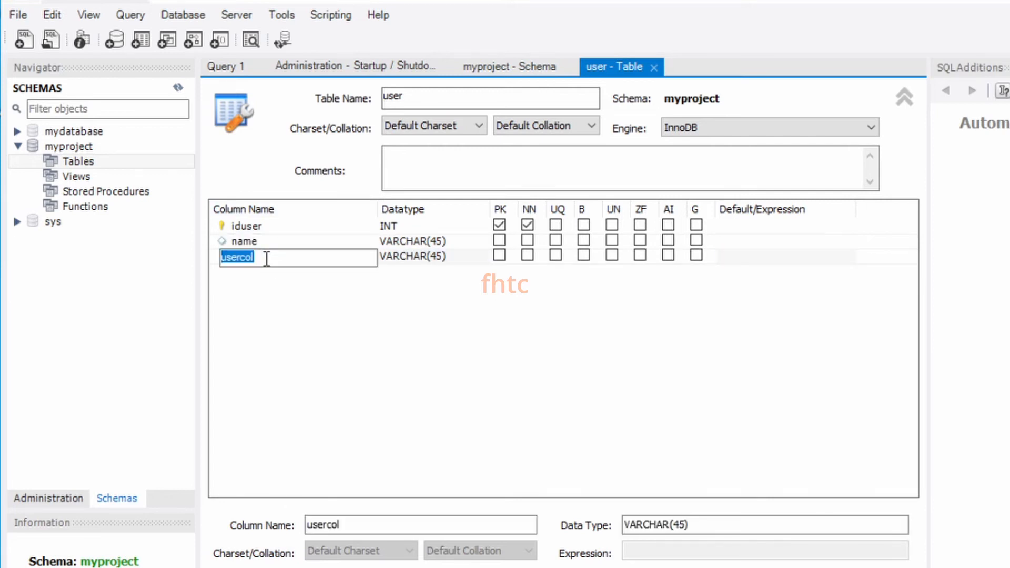
{"action": "type", "text": "age"}
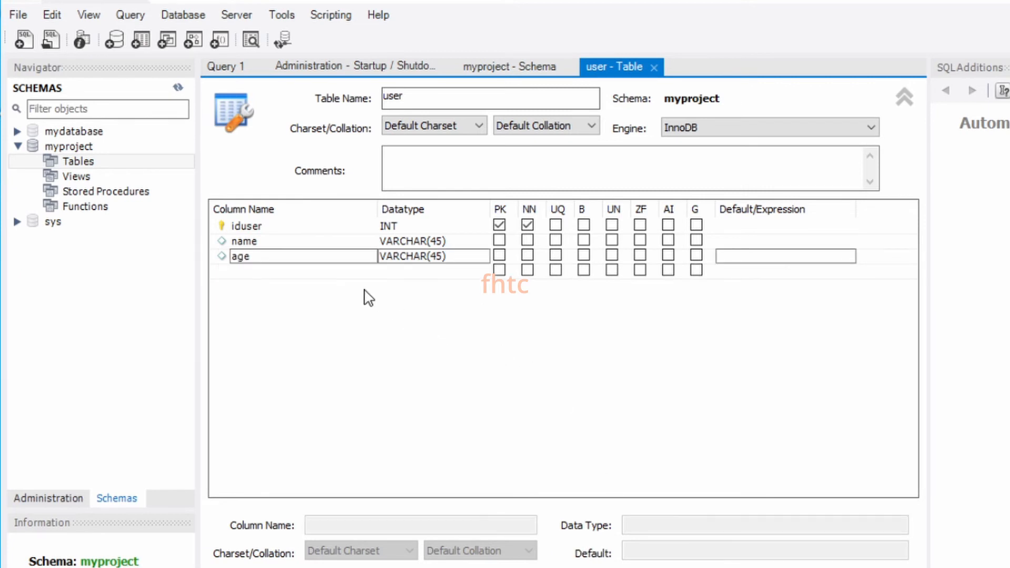
Mark iduser as primary key, not null and auto-increment
{"action": "left_click", "coordinate": [246, 226]}
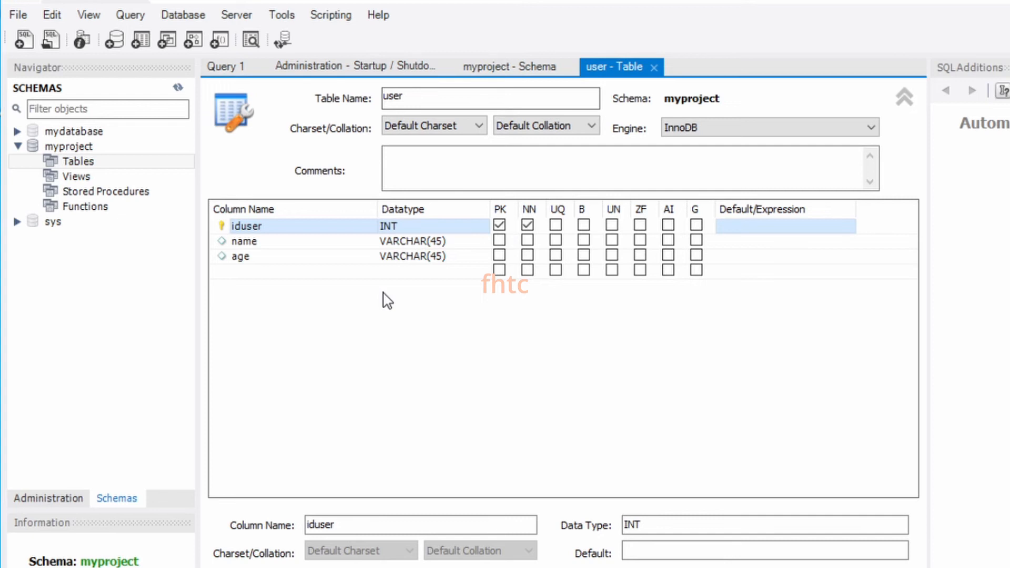
{"action": "mouse_move", "coordinate": [604, 235]}
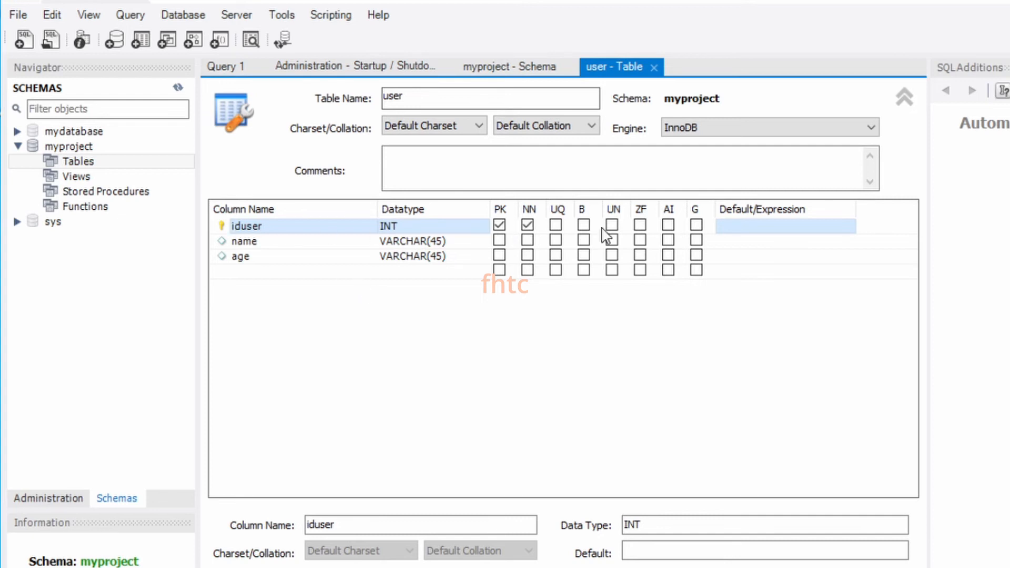
{"action": "mouse_move", "coordinate": [670, 222]}
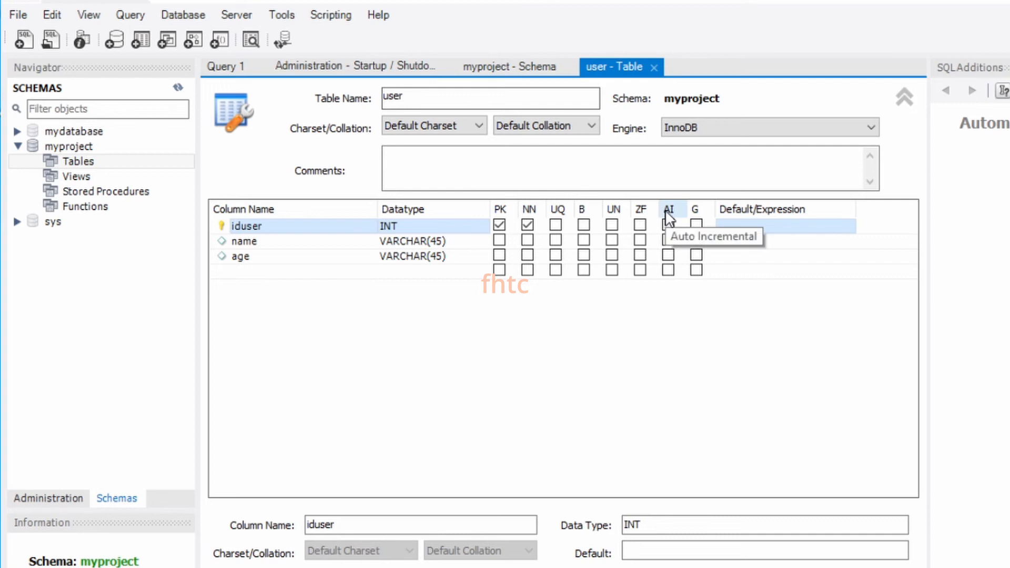
{"action": "mouse_move", "coordinate": [271, 250]}
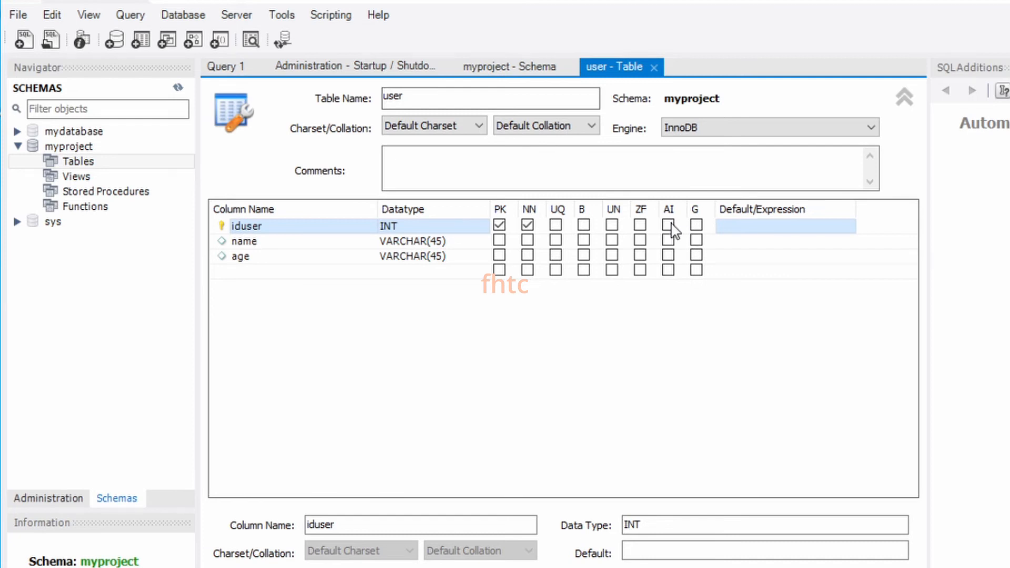
{"action": "left_click", "coordinate": [668, 224]}
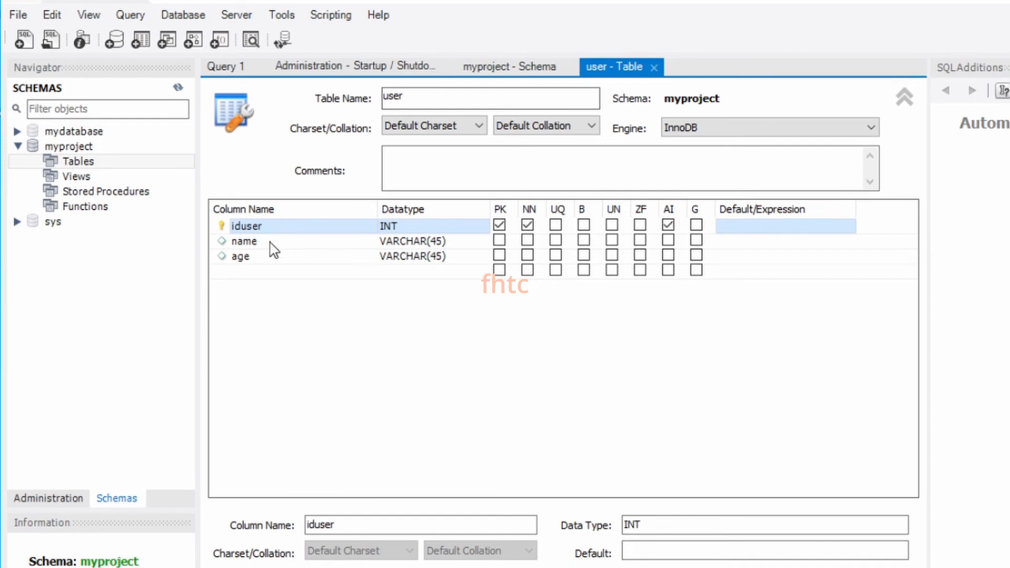
{"action": "mouse_move", "coordinate": [338, 327]}
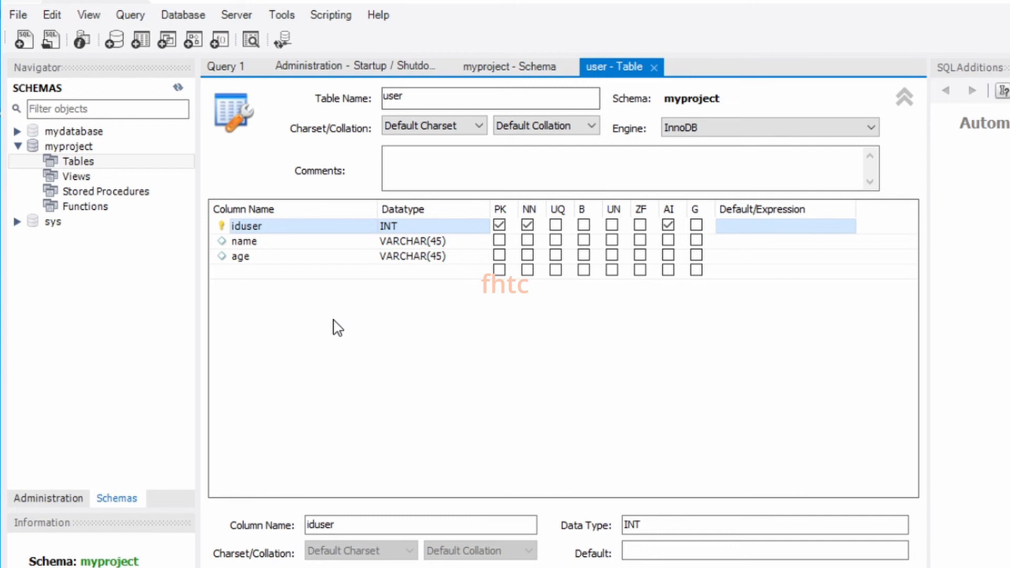
{"action": "left_click", "coordinate": [666, 225]}
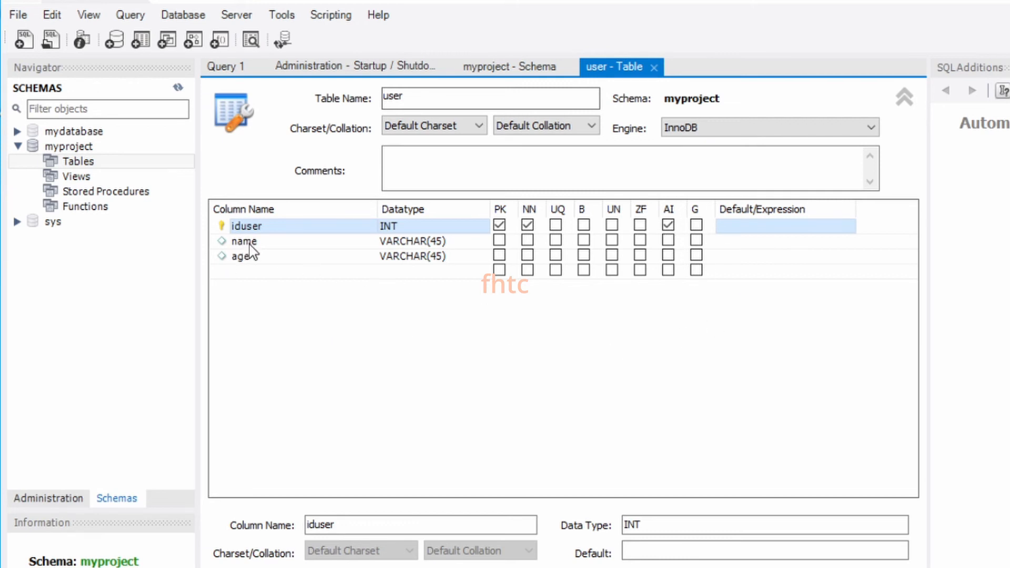
{"action": "mouse_move", "coordinate": [319, 402]}
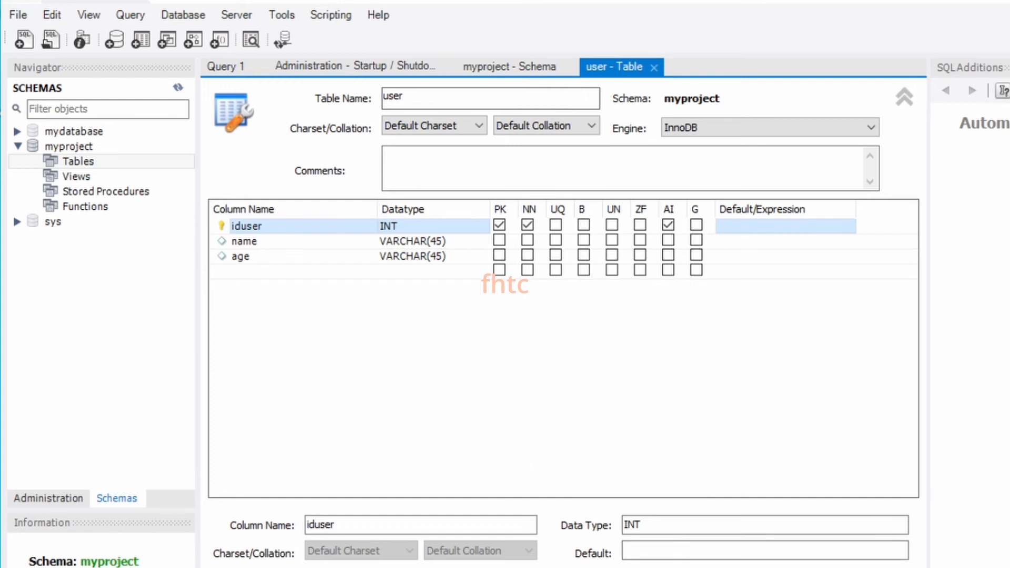
Apply the CREATE TABLE script for myproject.user and finish the wizard
{"action": "left_click", "coordinate": [501, 448]}
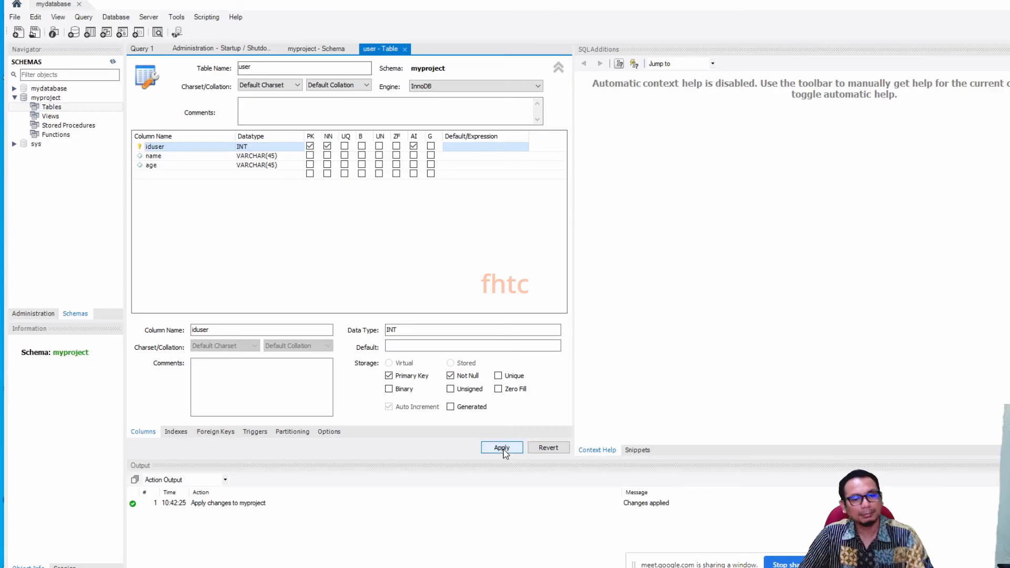
{"action": "left_click", "coordinate": [501, 448]}
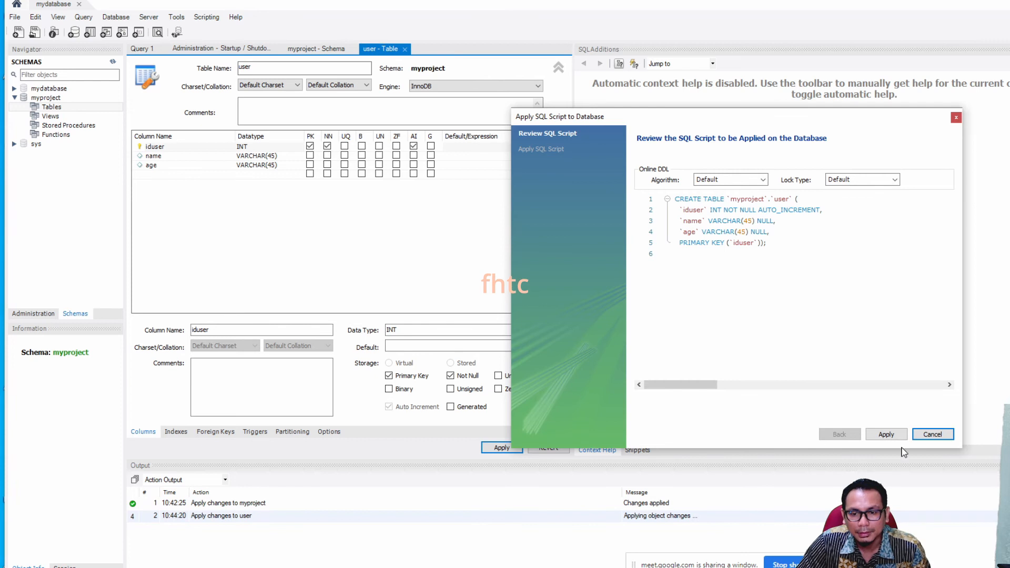
{"action": "left_click", "coordinate": [886, 433]}
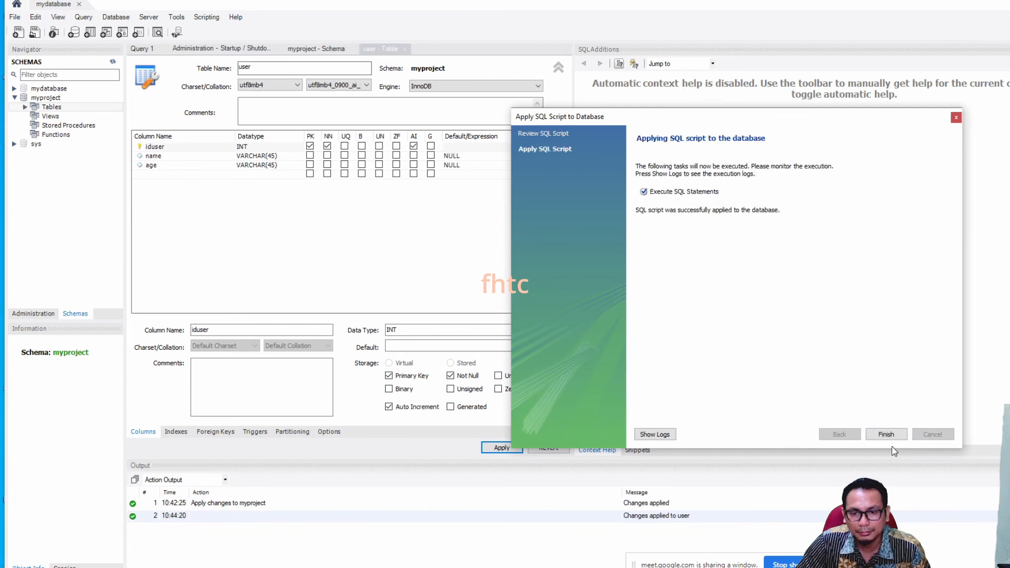
{"action": "left_click", "coordinate": [886, 433]}
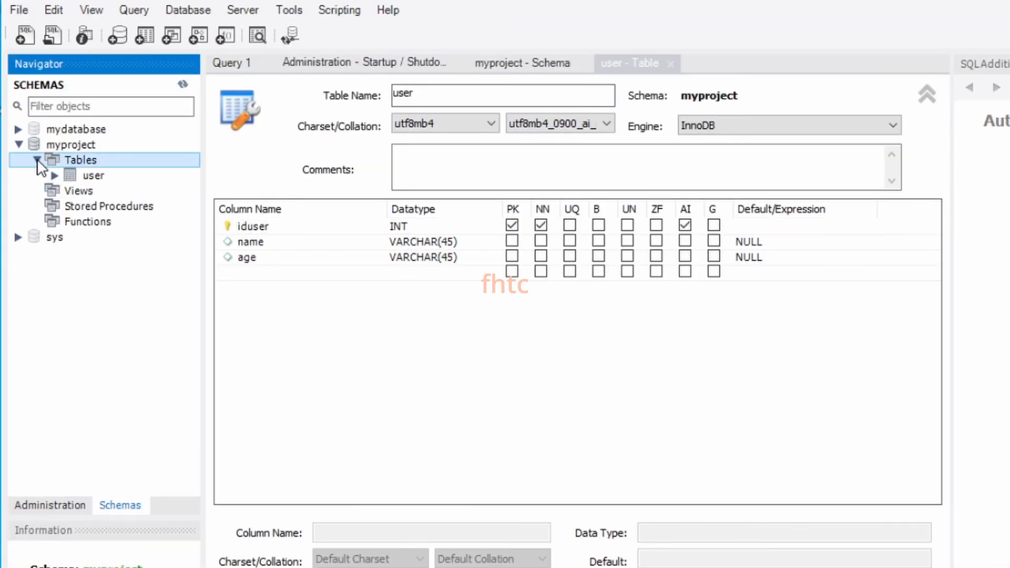
{"action": "mouse_move", "coordinate": [83, 175]}
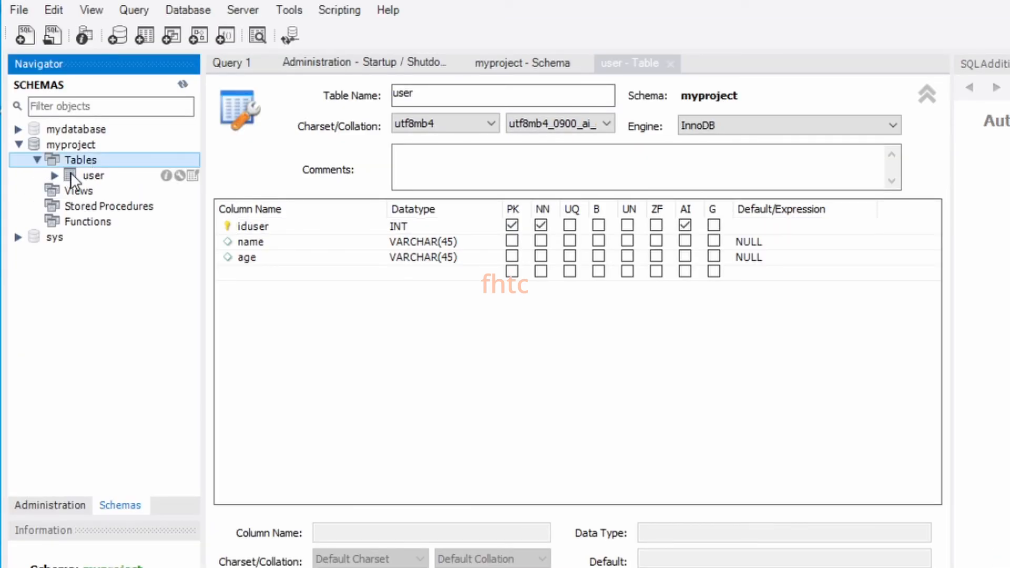
Expand the user table and run SELECT * FROM myproject.user
{"action": "left_click", "coordinate": [94, 174]}
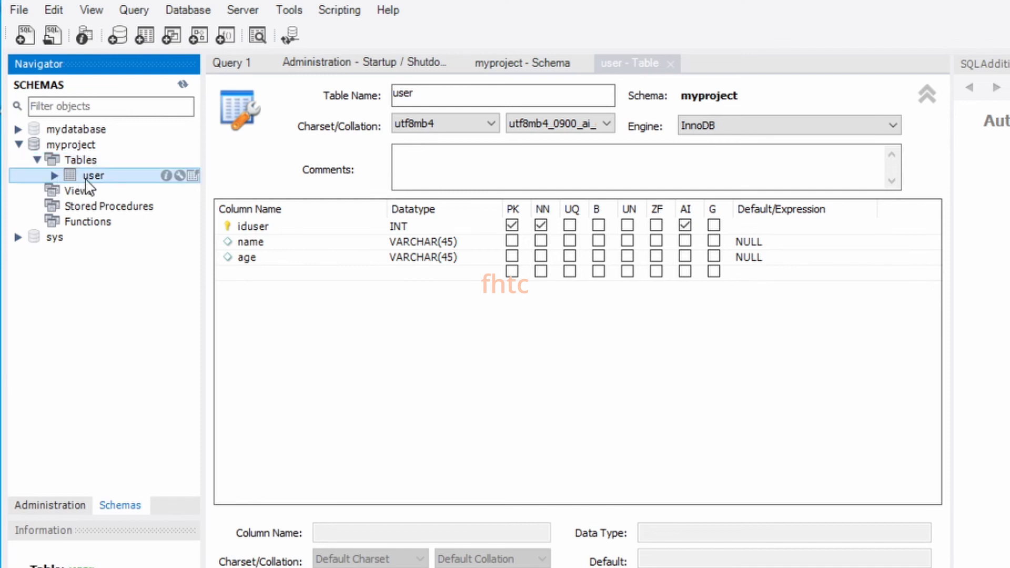
{"action": "left_click", "coordinate": [54, 175]}
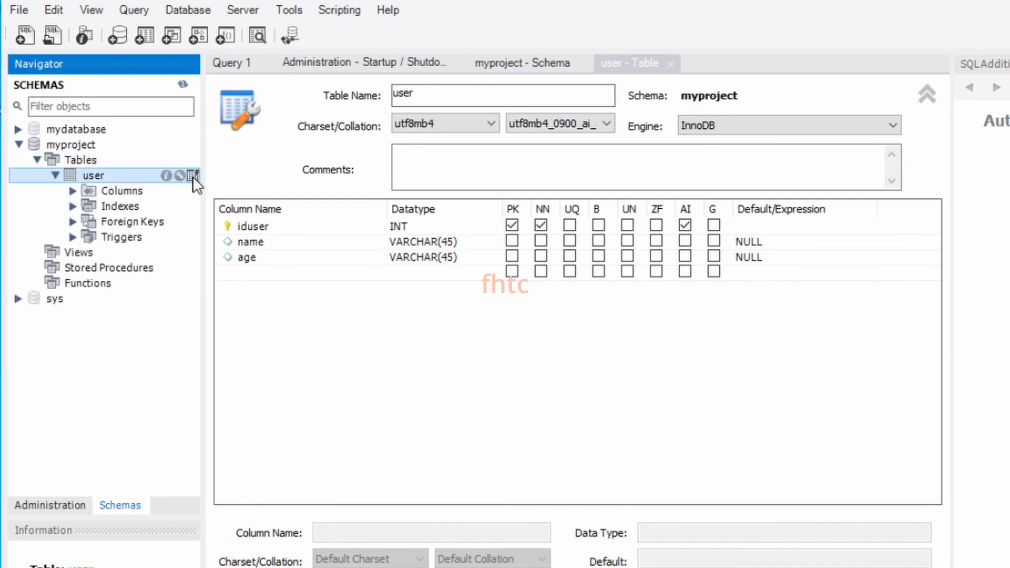
{"action": "left_click", "coordinate": [193, 175]}
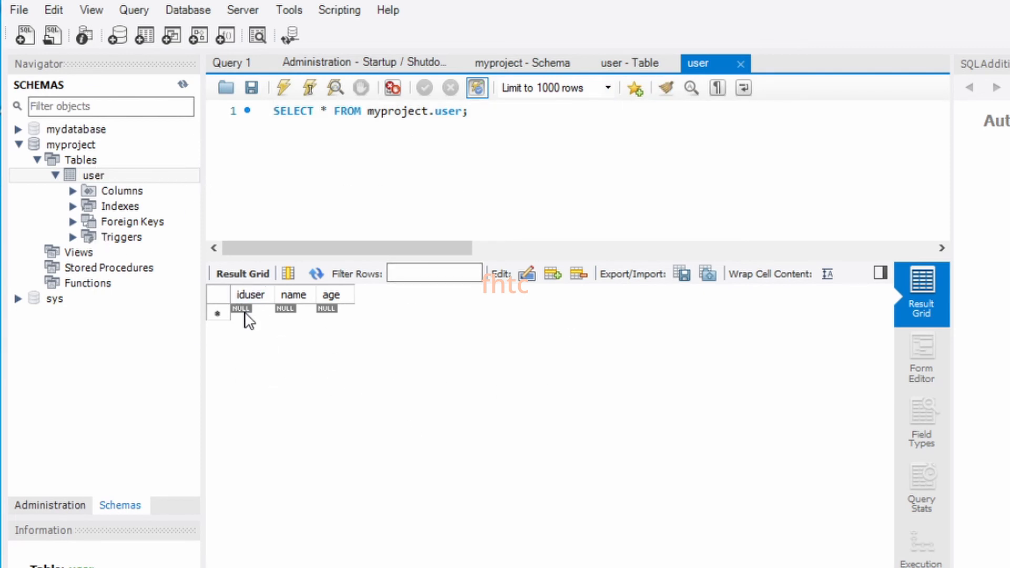
Enter rows ahmad (age 20) and maryam (age 23) and apply the INSERT script
{"action": "left_click", "coordinate": [241, 308]}
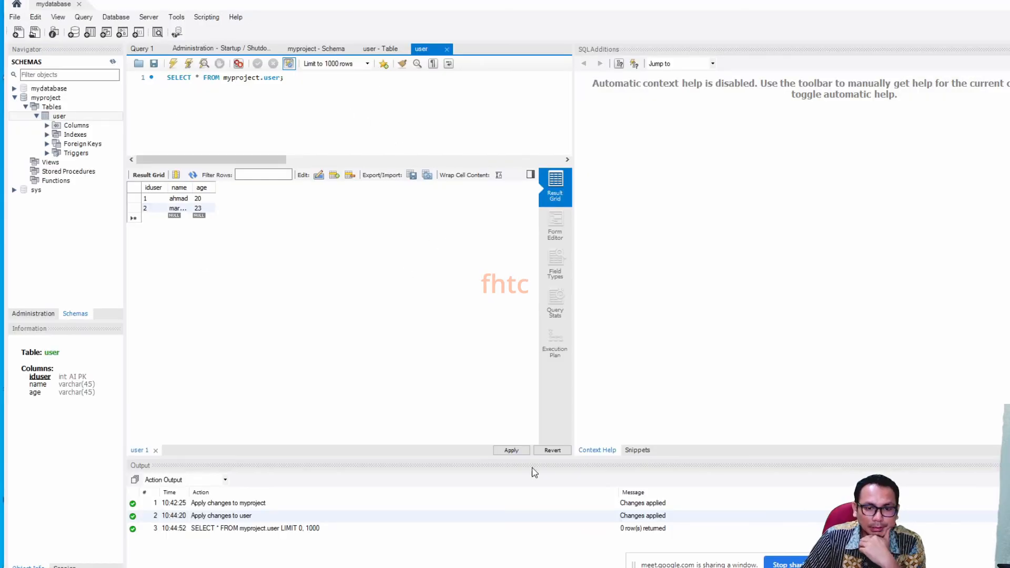
{"action": "left_click", "coordinate": [511, 450]}
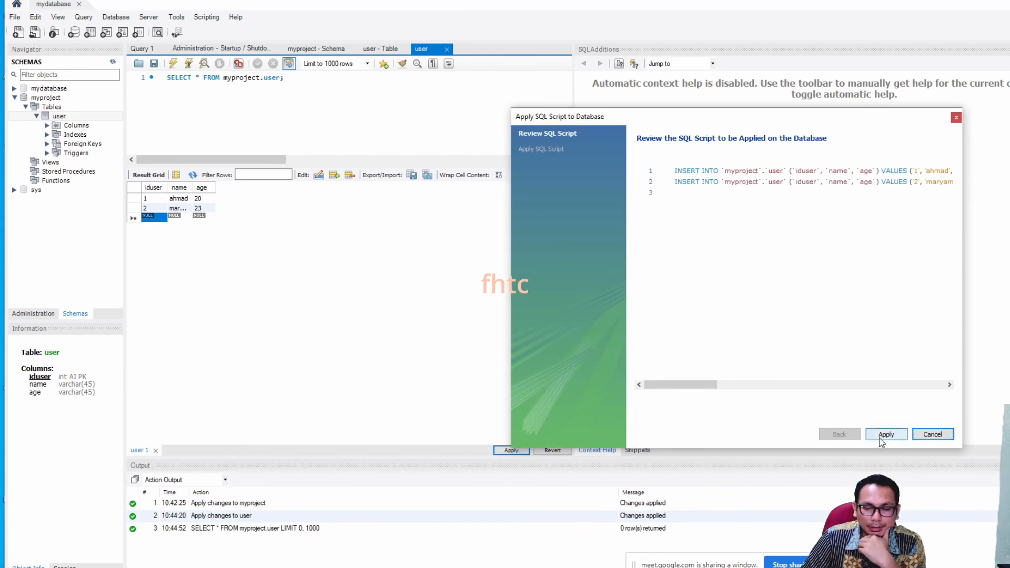
{"action": "left_click", "coordinate": [886, 433]}
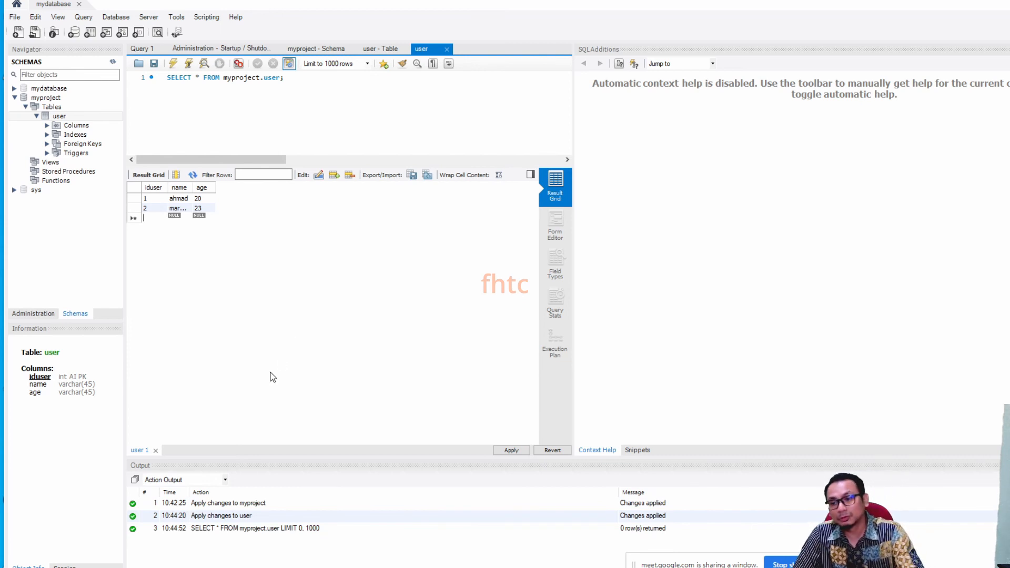
{"action": "mouse_move", "coordinate": [270, 339]}
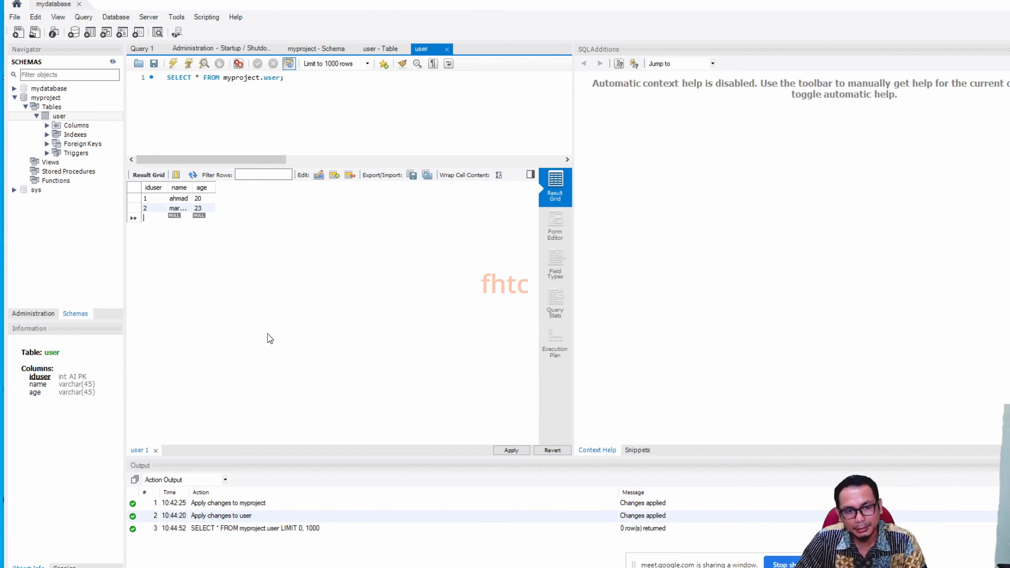
{"action": "mouse_move", "coordinate": [250, 315]}
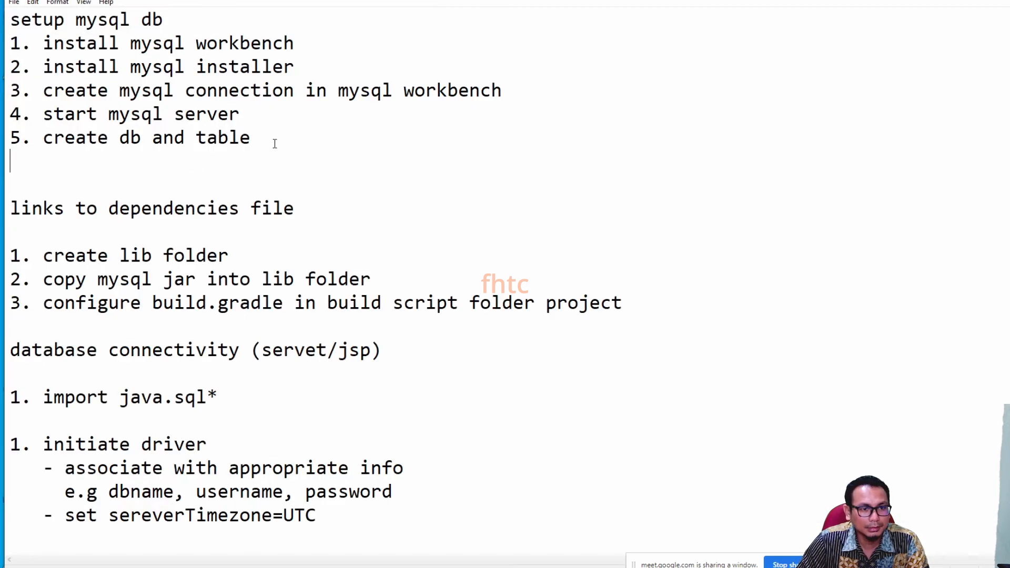
{"action": "left_click_drag", "start_coordinate": [10, 20], "coordinate": [250, 138]}
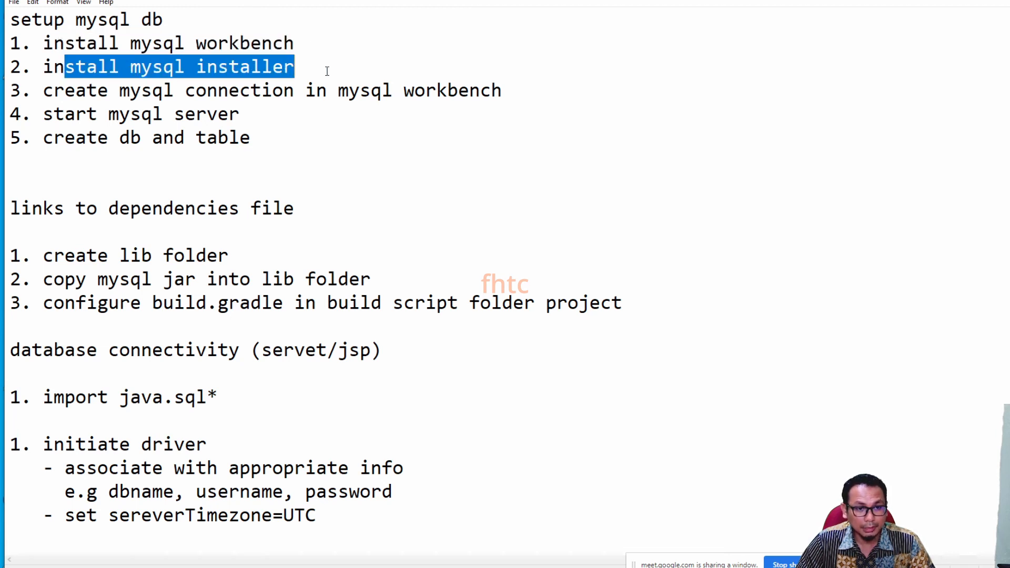
{"action": "left_click_drag", "start_coordinate": [43, 90], "coordinate": [425, 90]}
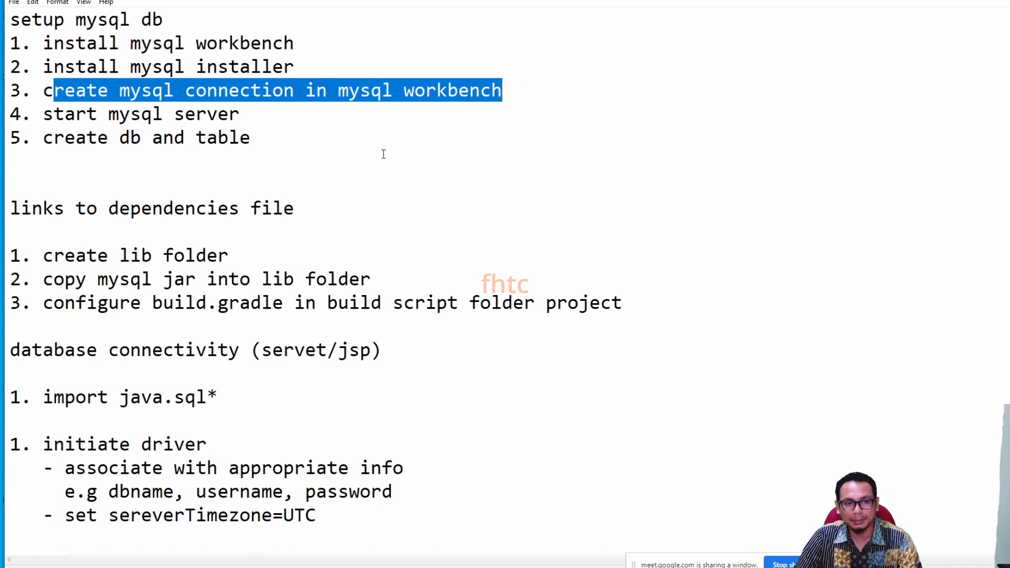
{"action": "left_click", "coordinate": [241, 114]}
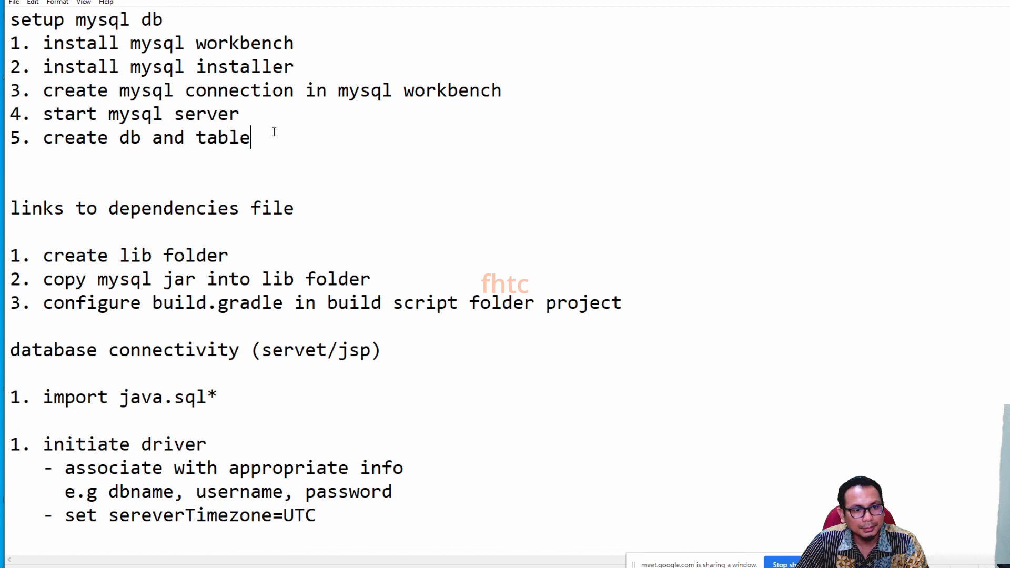
{"action": "triple_click", "coordinate": [128, 138]}
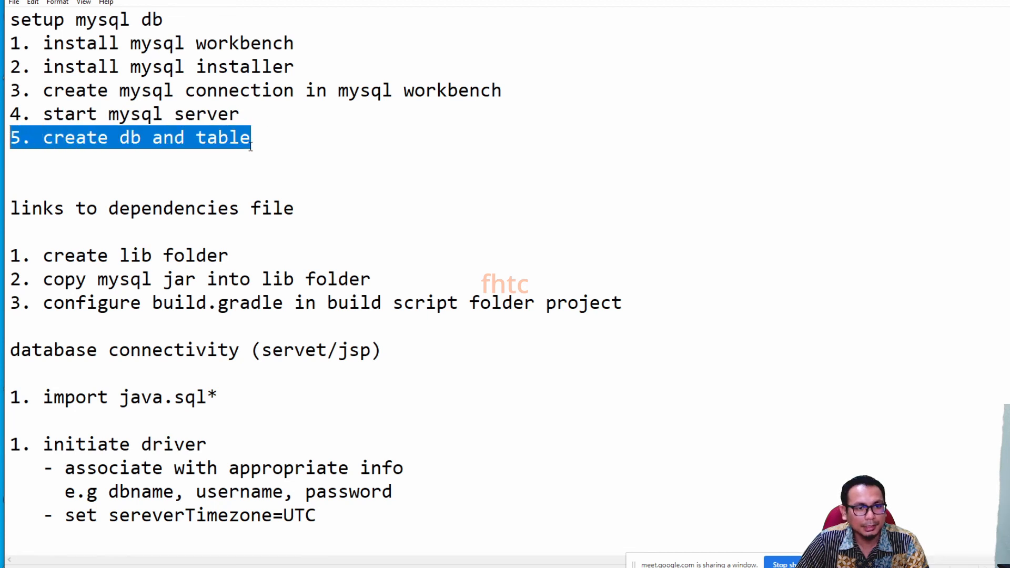
{"action": "left_click", "coordinate": [314, 146]}
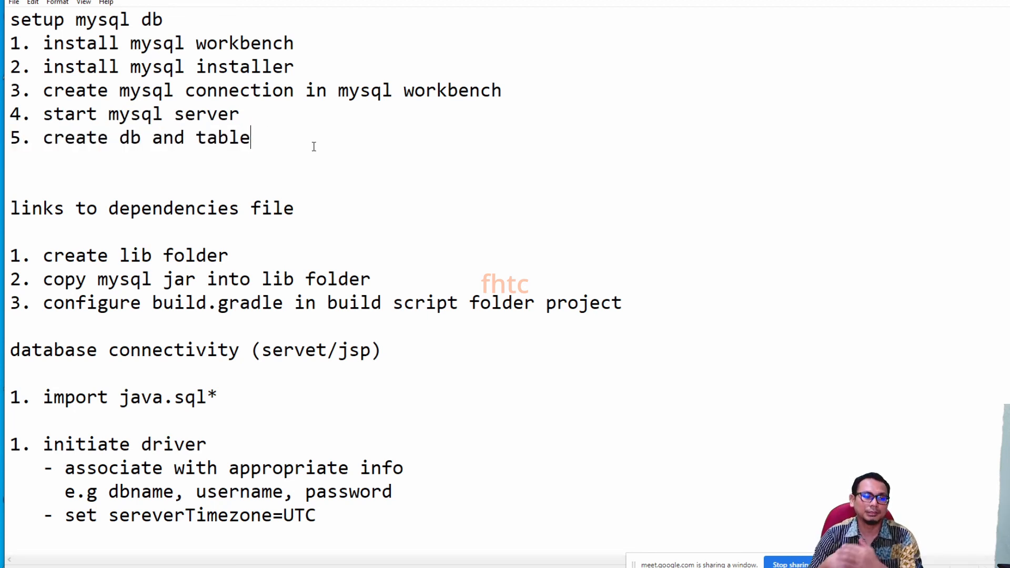